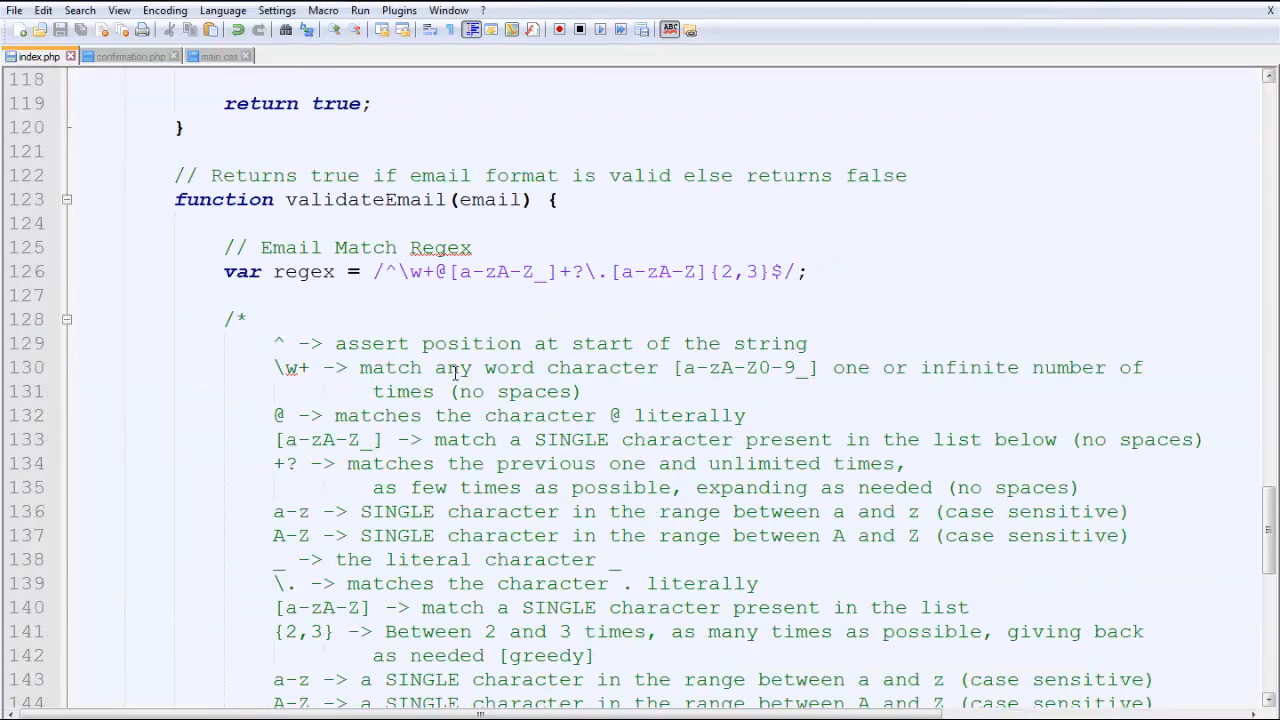
# Step: Select the isset form-submission check in index.php to explain it
pyautogui.scroll(-3)
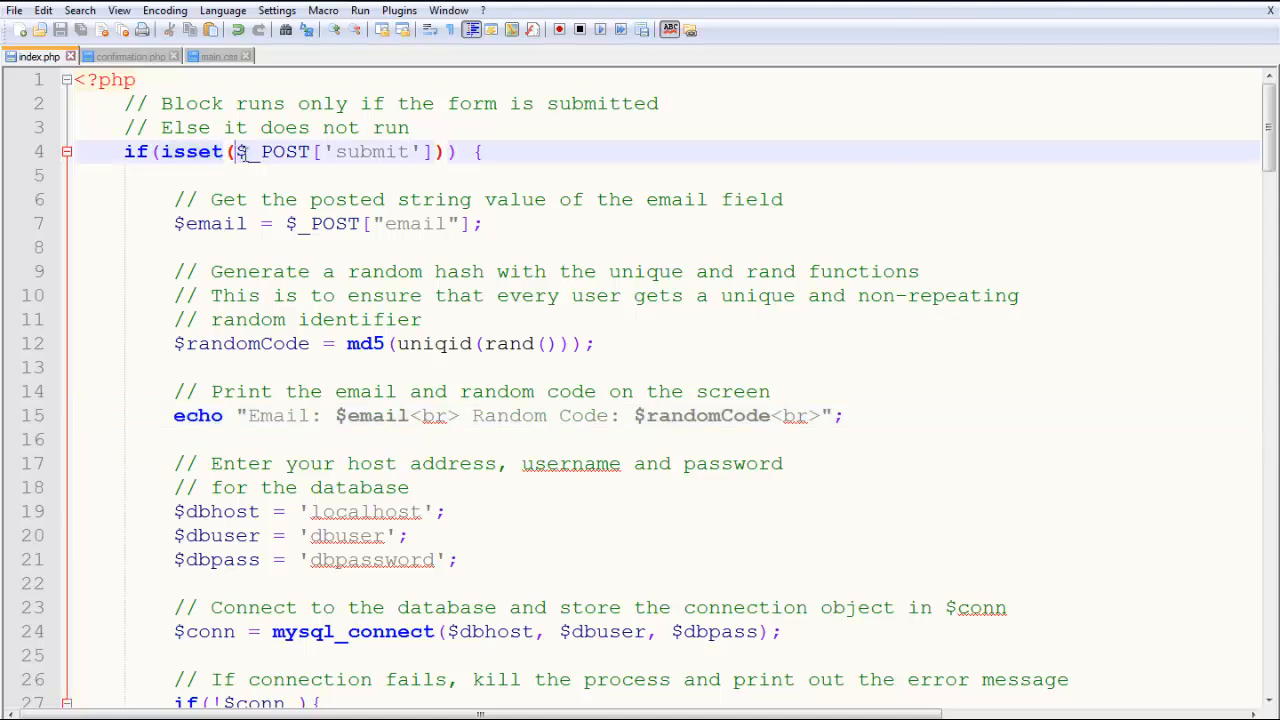
pyautogui.doubleClick(371, 151)
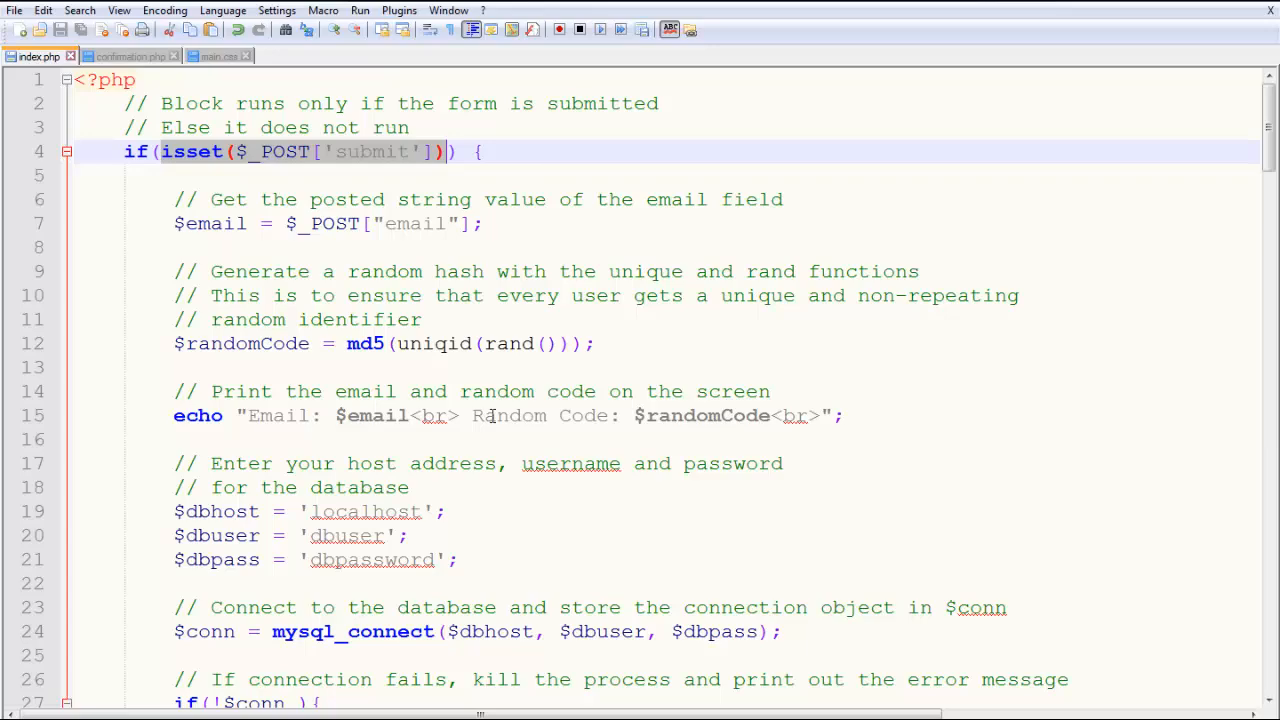
pyautogui.scroll(-3)
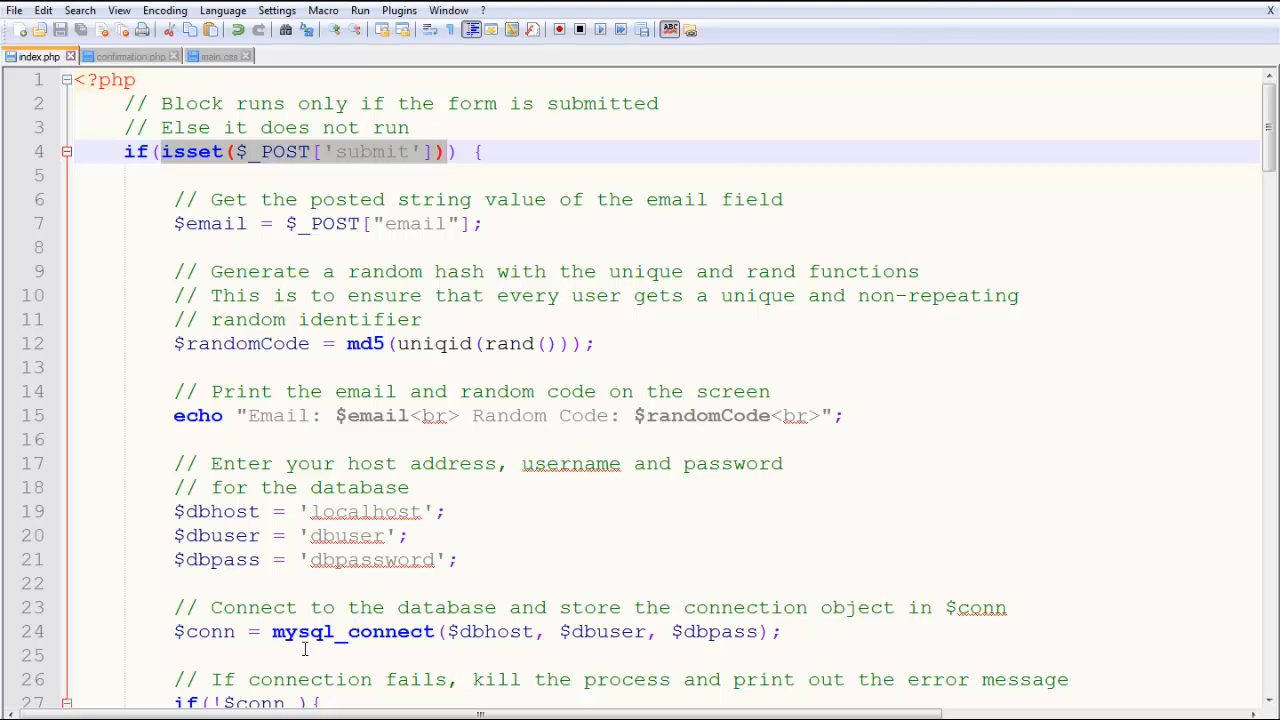
pyautogui.moveTo(447, 508)
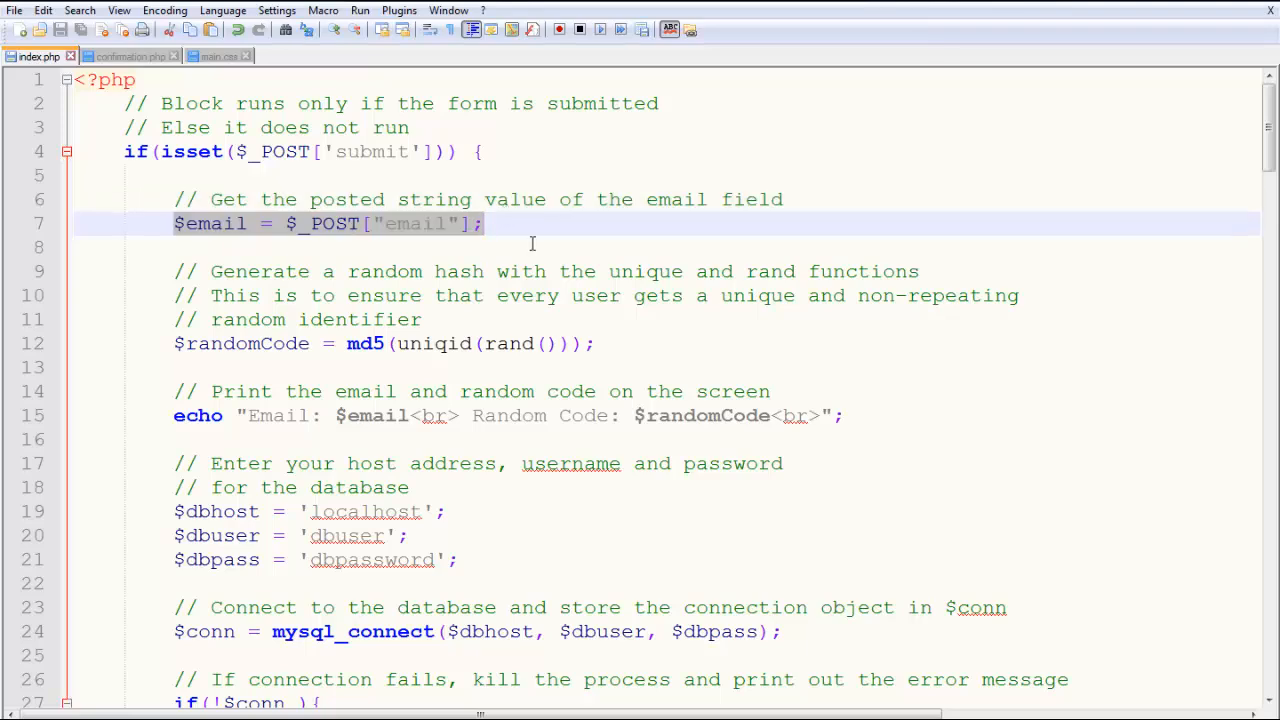
# Step: Highlight the posted email field name and the $email variable it assigns
pyautogui.click(531, 247)
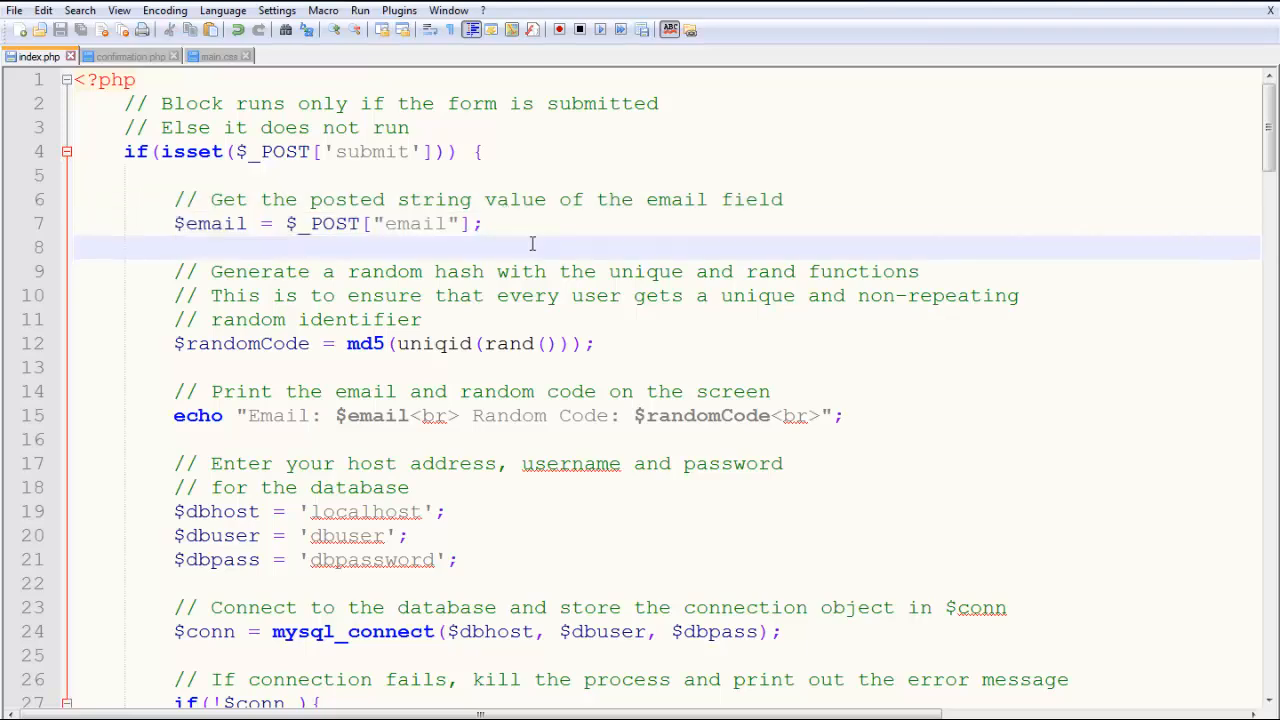
pyautogui.scroll(-3)
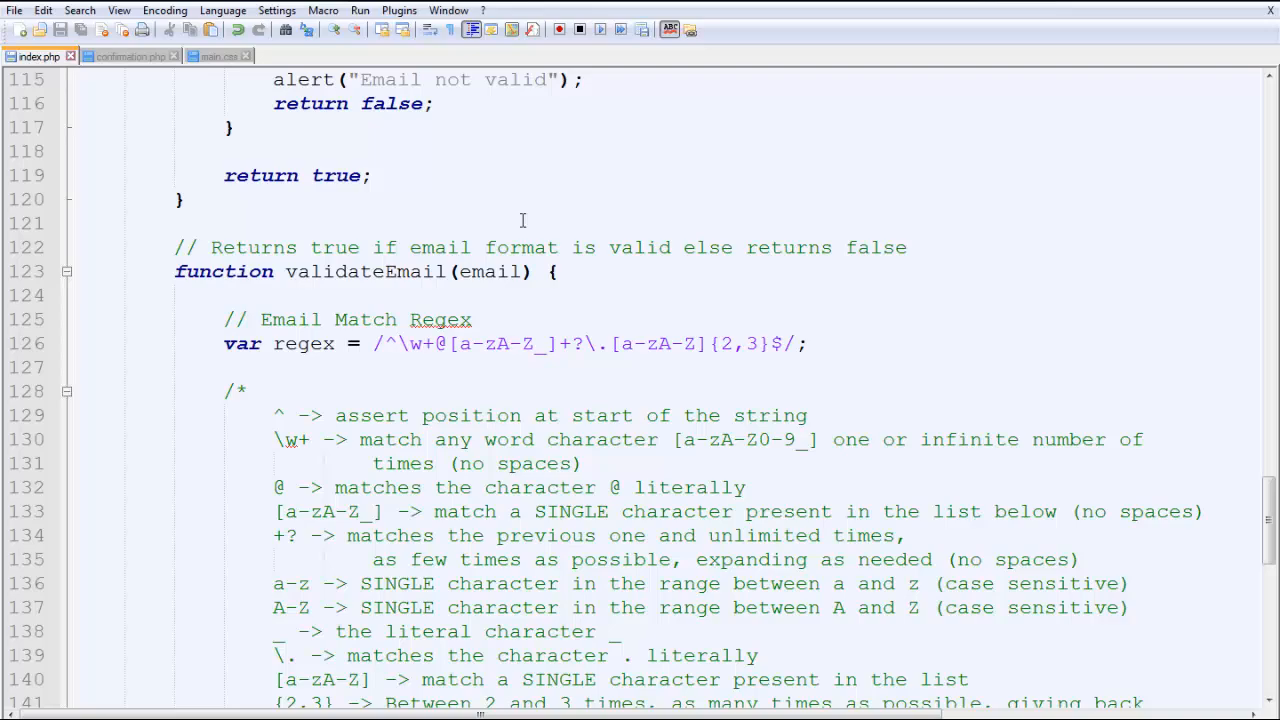
pyautogui.scroll(-3)
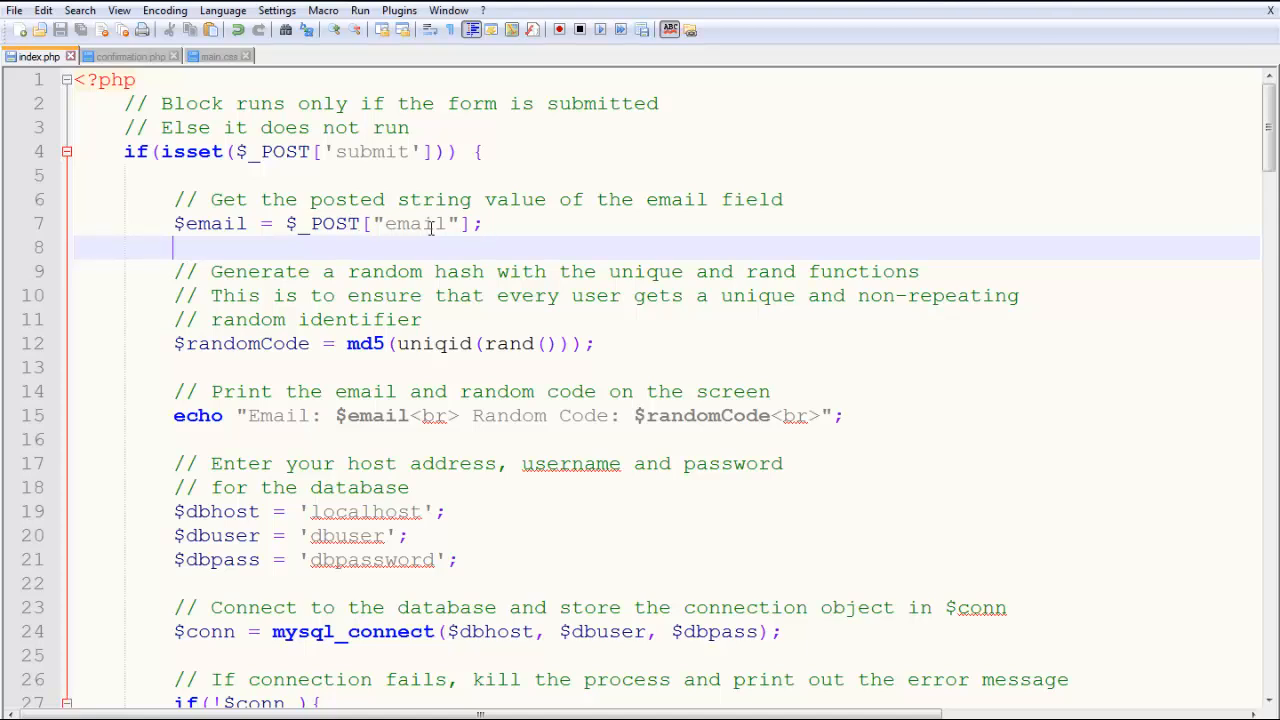
pyautogui.doubleClick(414, 223)
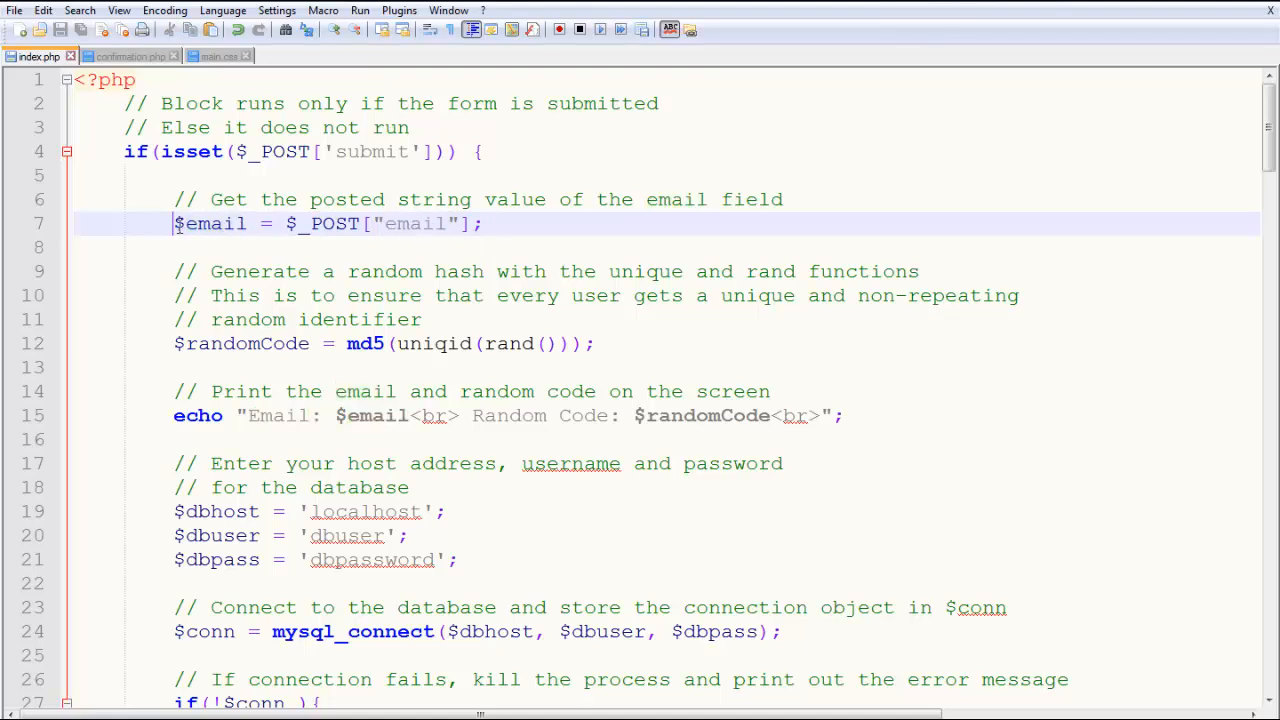
pyautogui.doubleClick(210, 223)
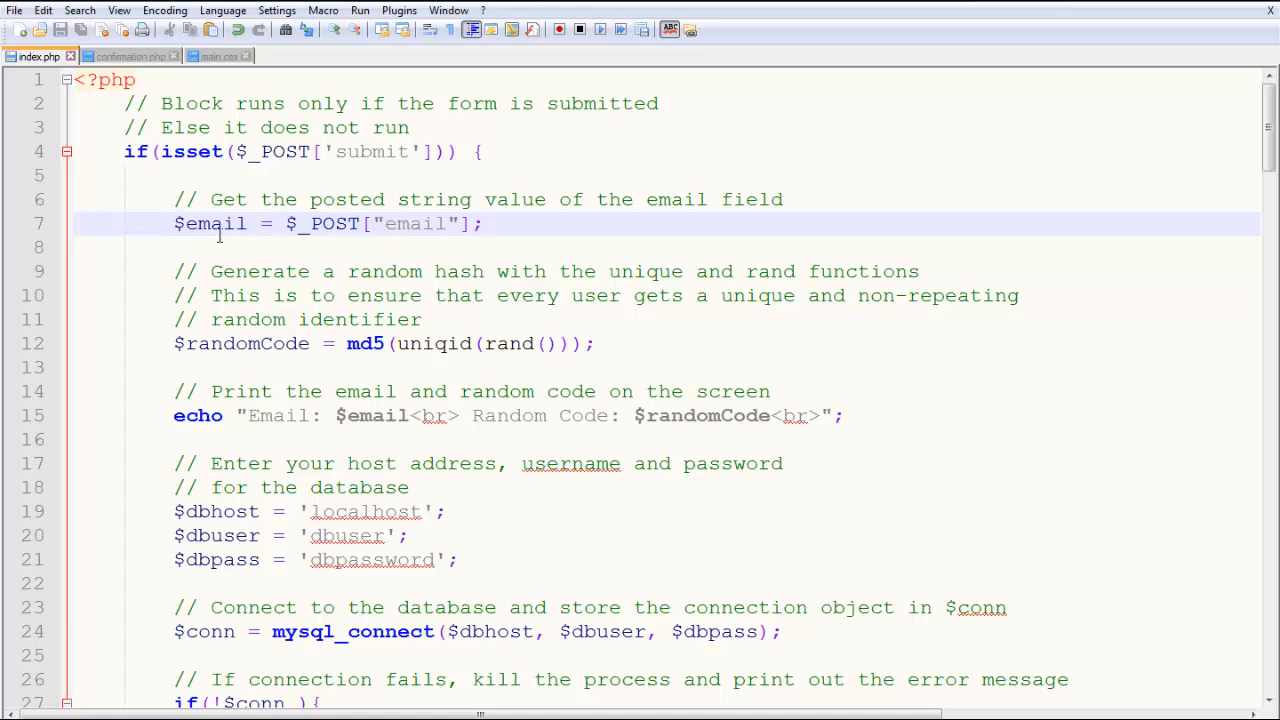
pyautogui.doubleClick(210, 223)
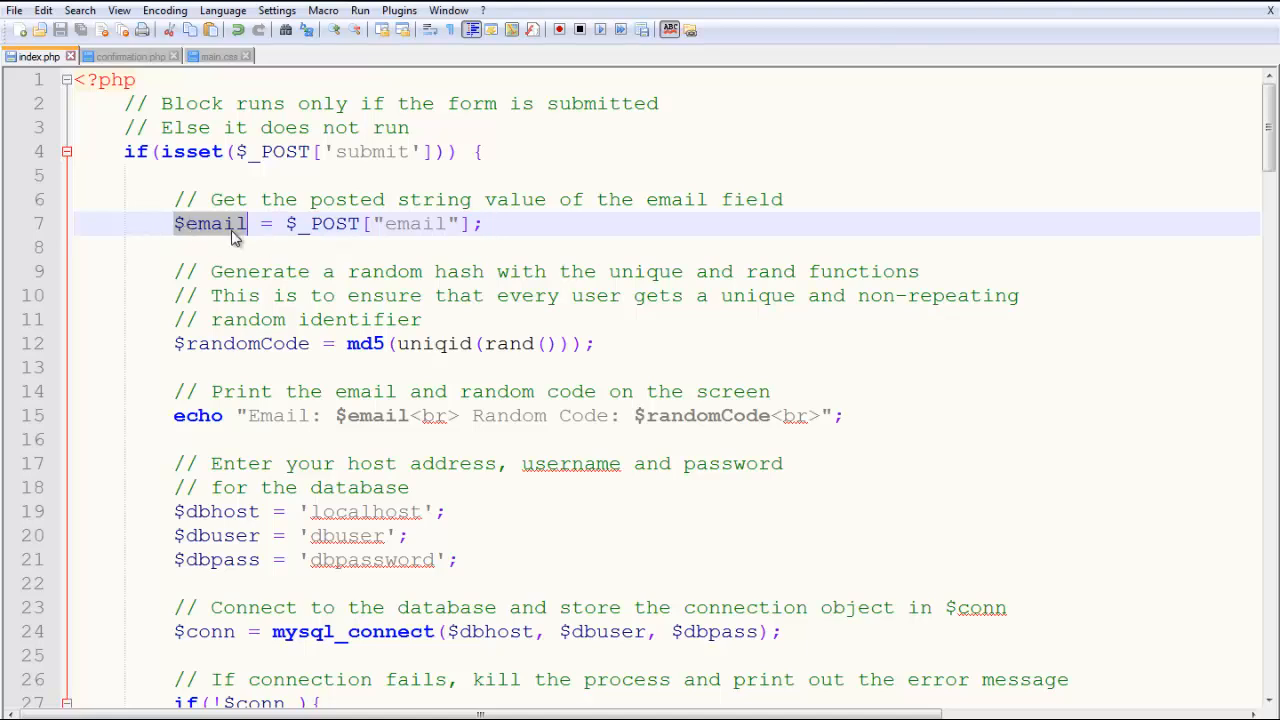
# Step: Explain the $randomCode line: md5 of uniqid and rand, and its uses
pyautogui.scroll(-3)
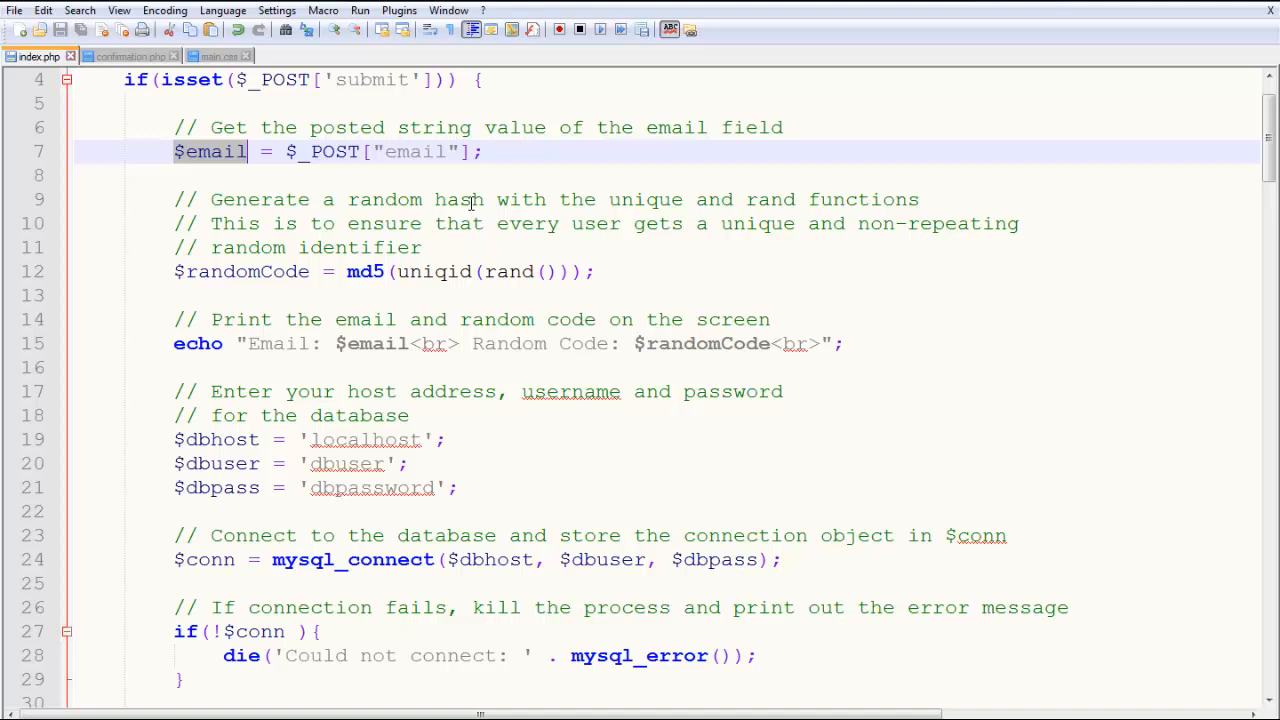
pyautogui.moveTo(406, 240)
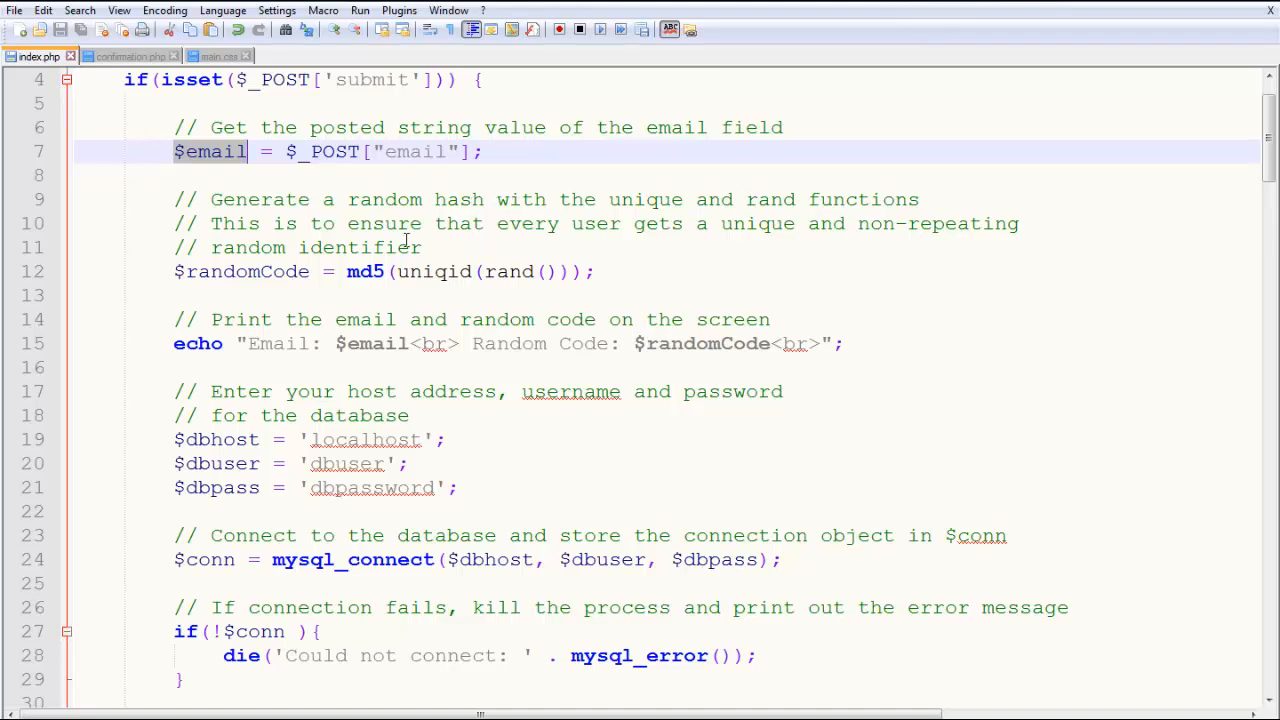
pyautogui.click(420, 271)
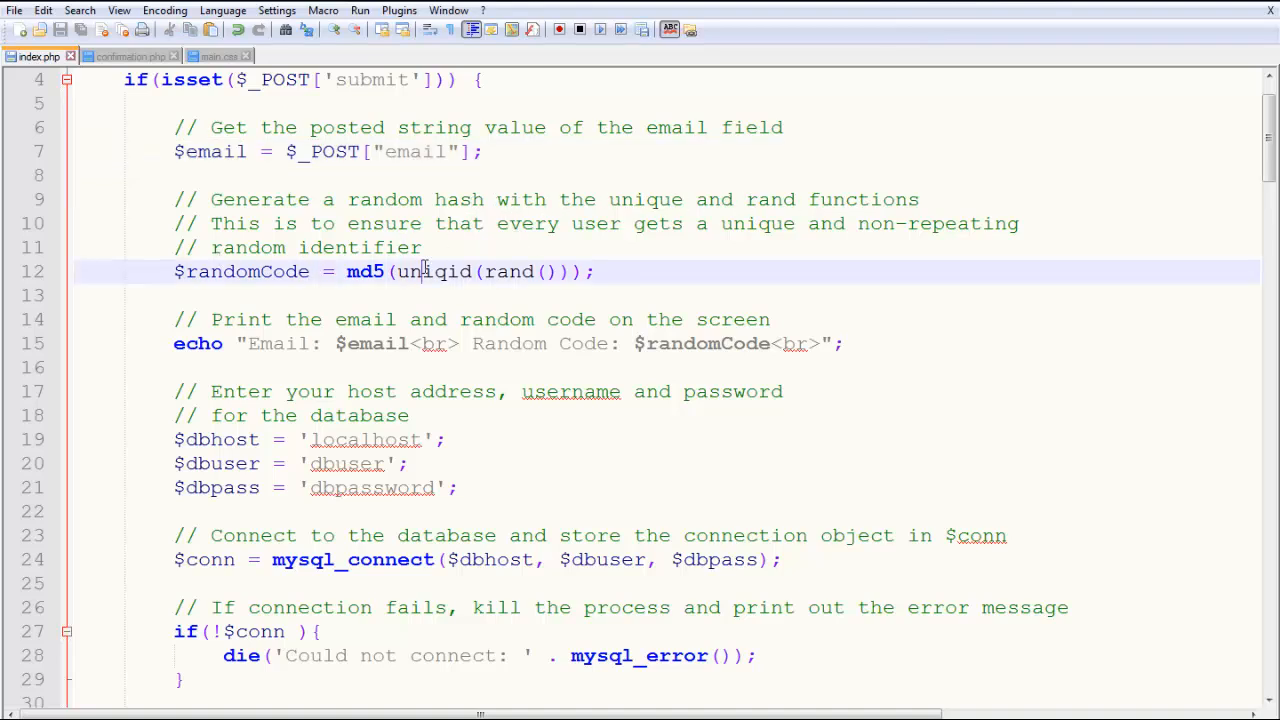
pyautogui.doubleClick(434, 271)
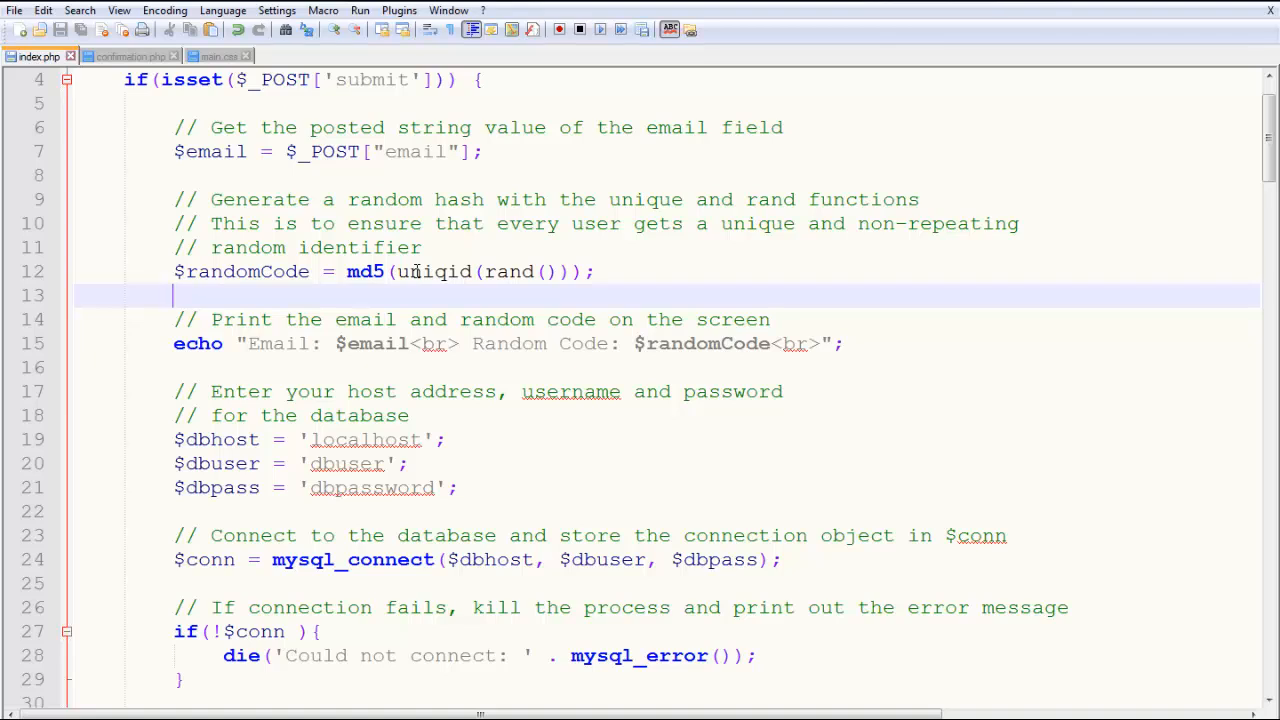
pyautogui.moveTo(275, 271)
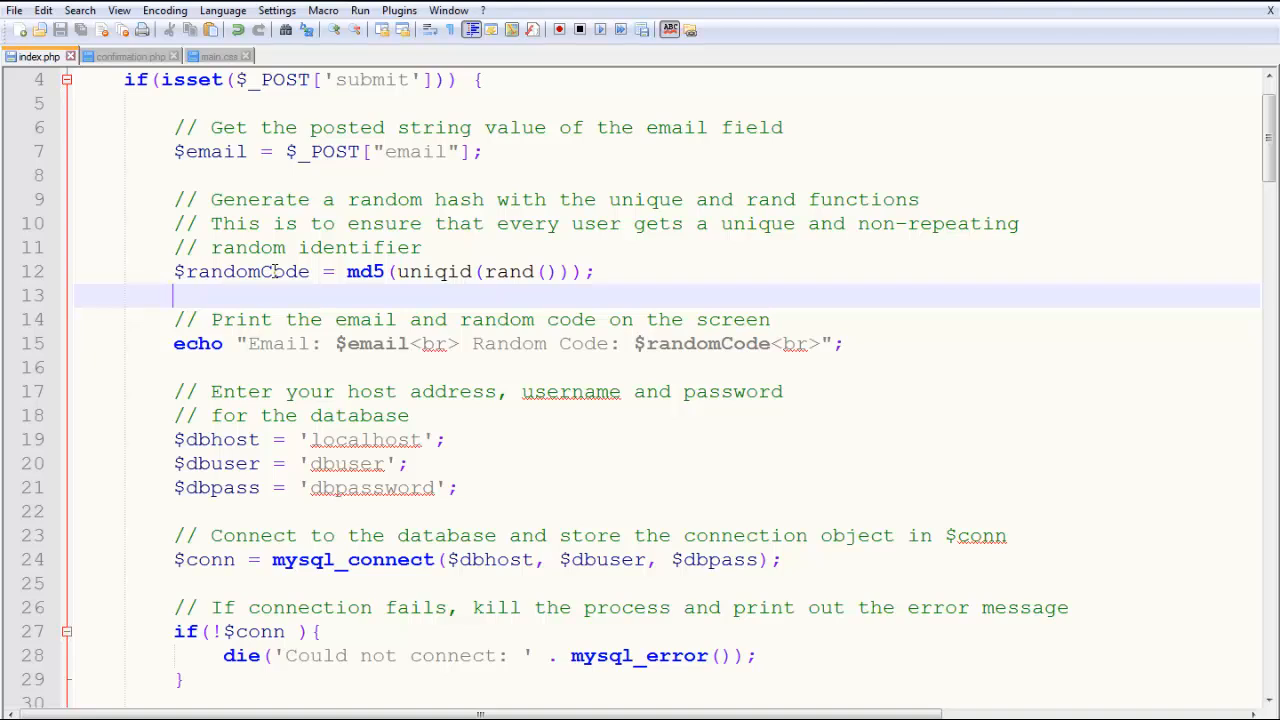
pyautogui.doubleClick(242, 271)
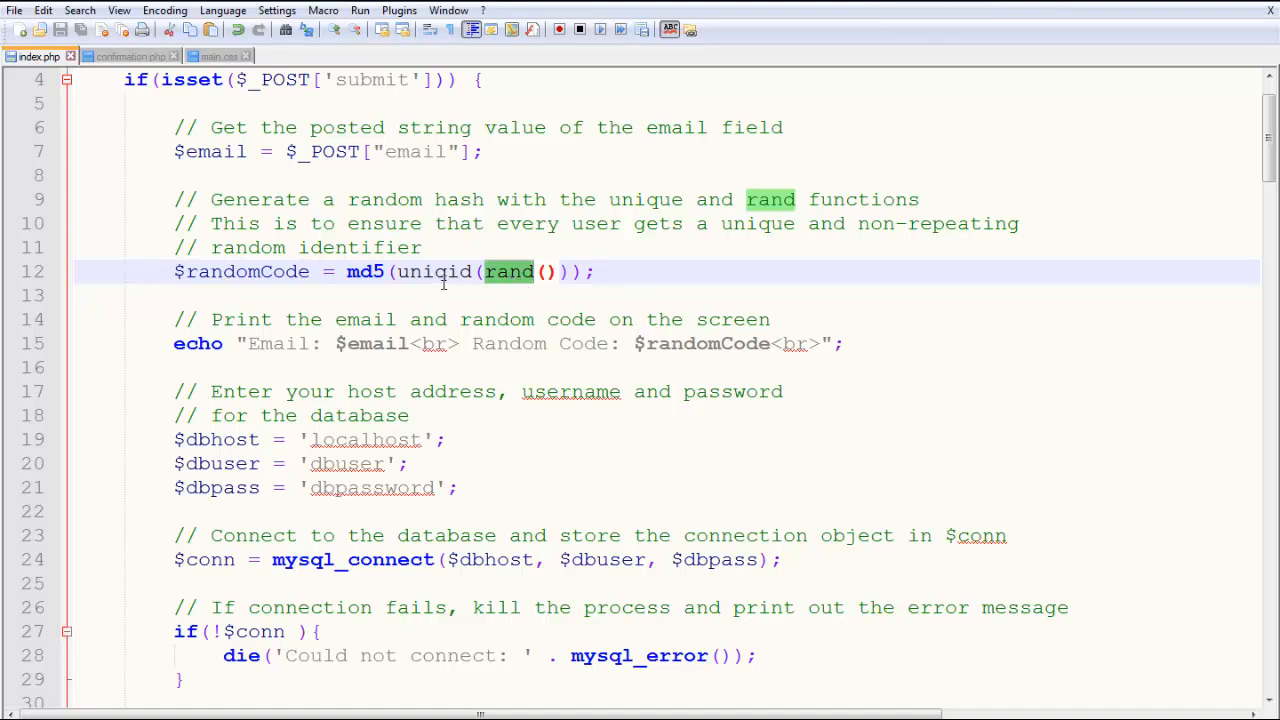
pyautogui.click(560, 271)
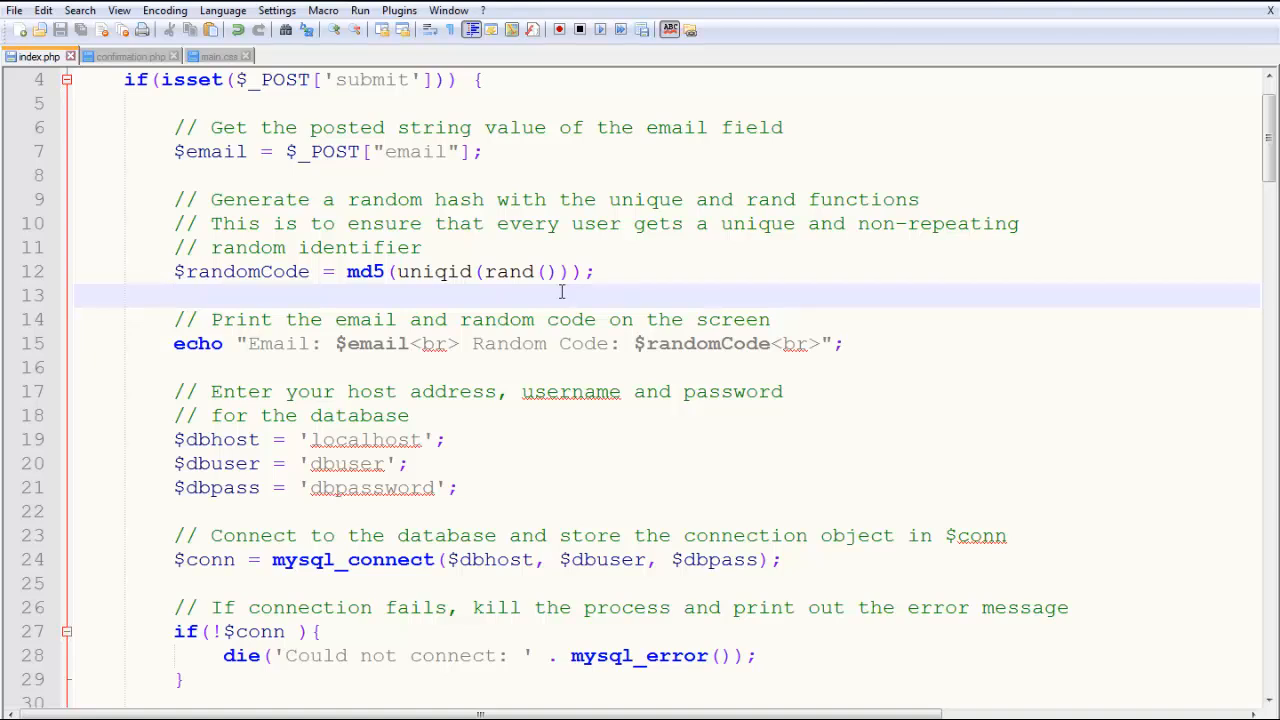
pyautogui.doubleClick(365, 271)
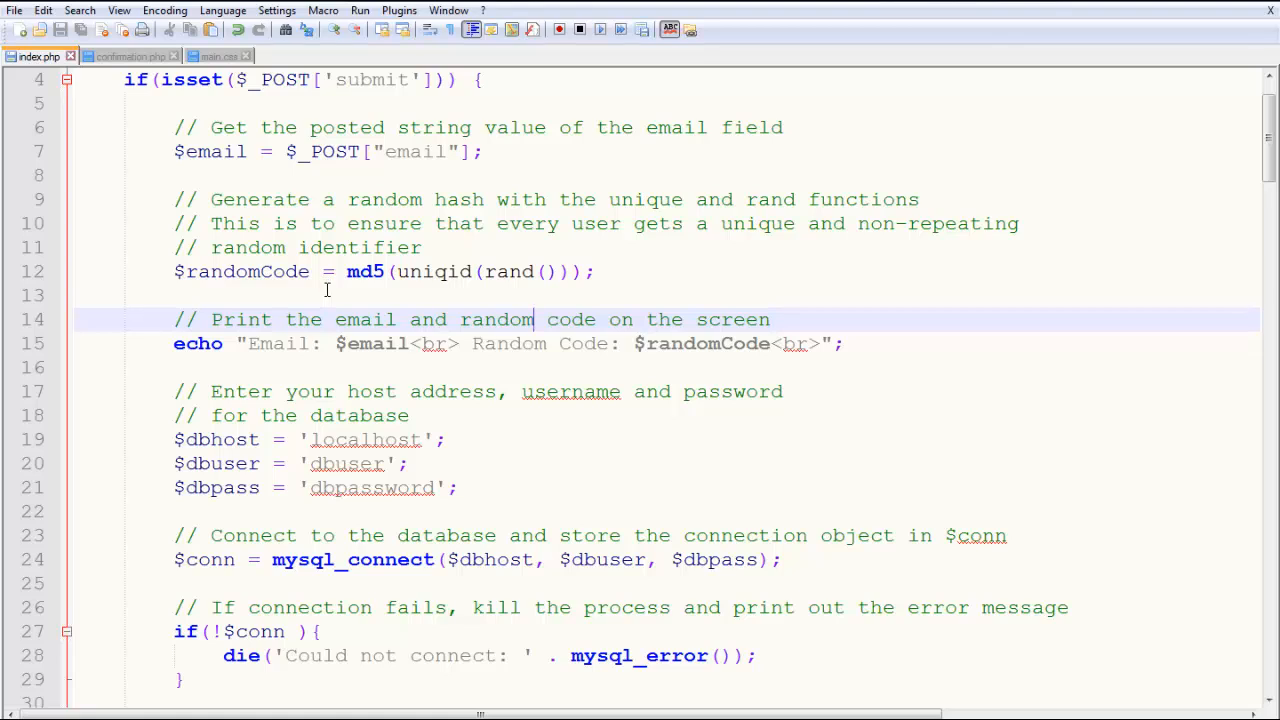
pyautogui.doubleClick(247, 271)
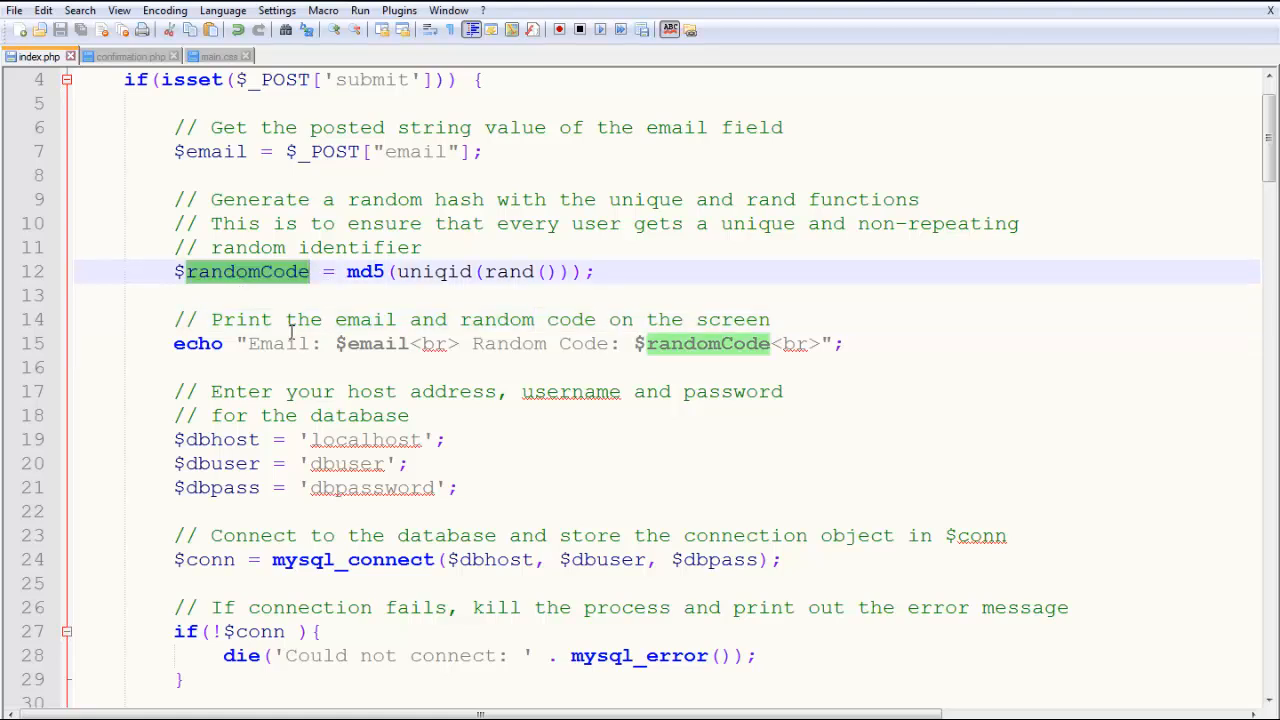
pyautogui.click(290, 271)
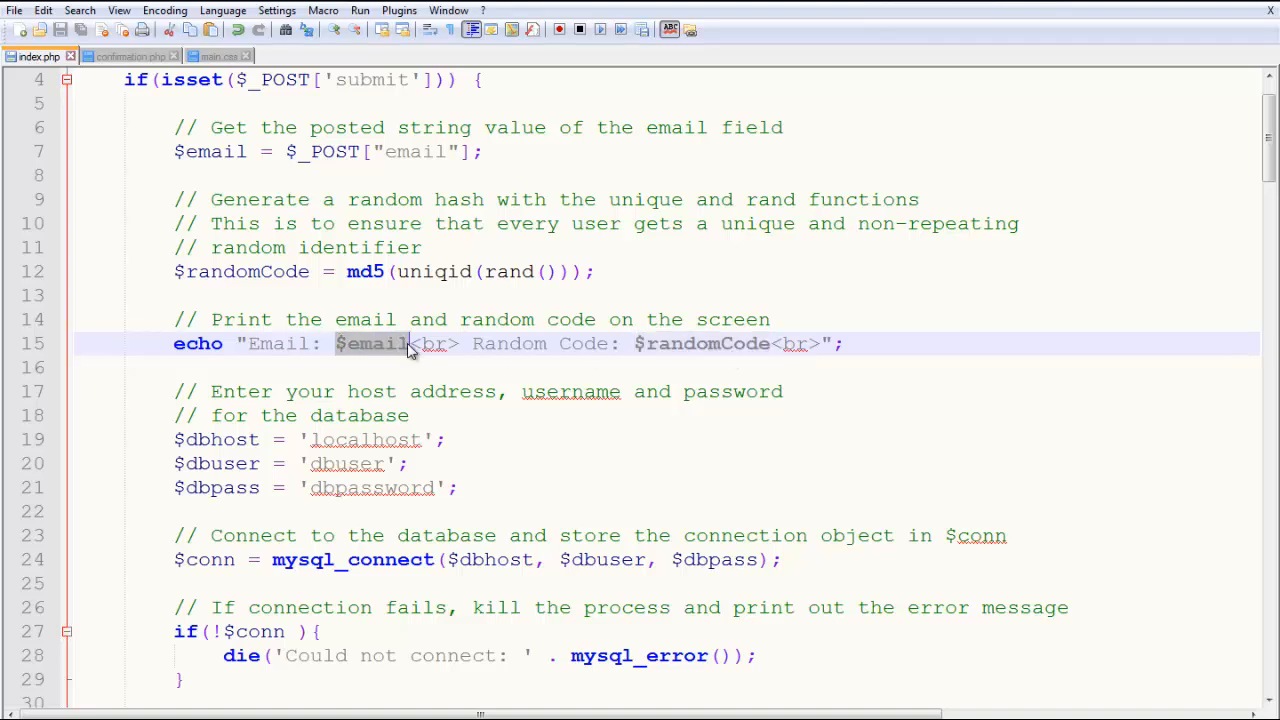
# Step: Point out $dbhost, the localhost value and the $conn connect call
pyautogui.scroll(-3)
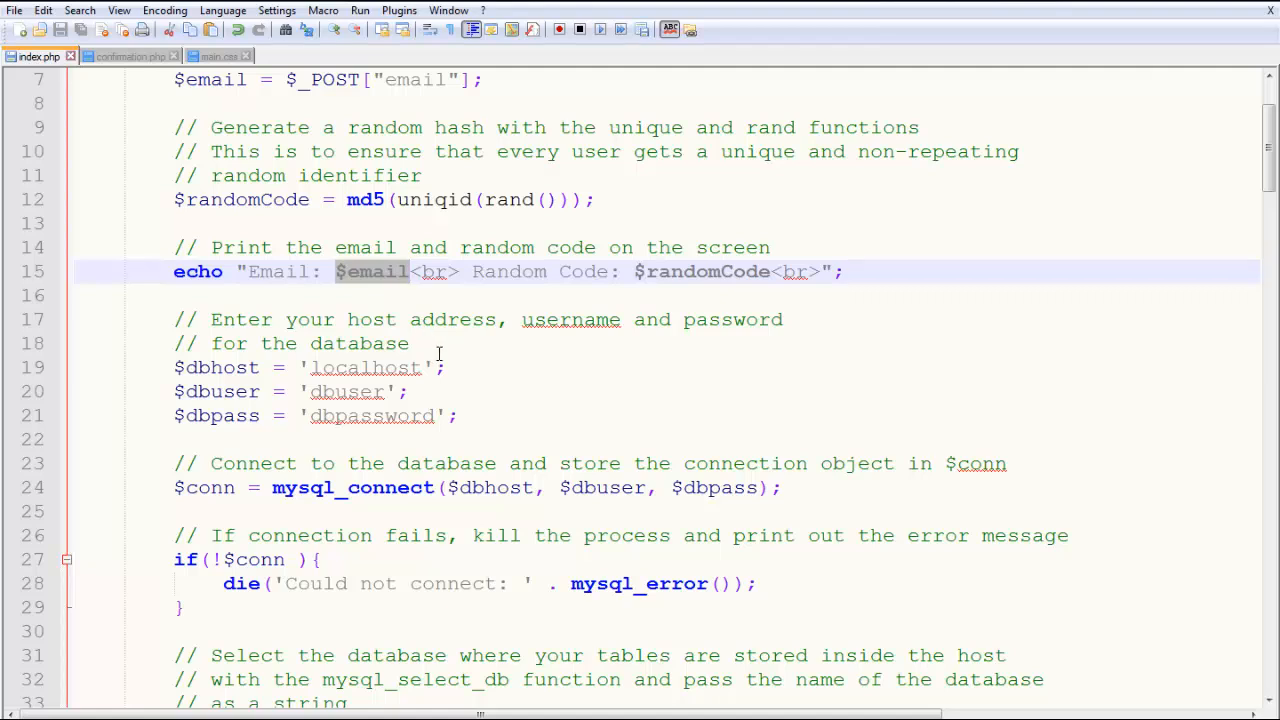
pyautogui.scroll(-3)
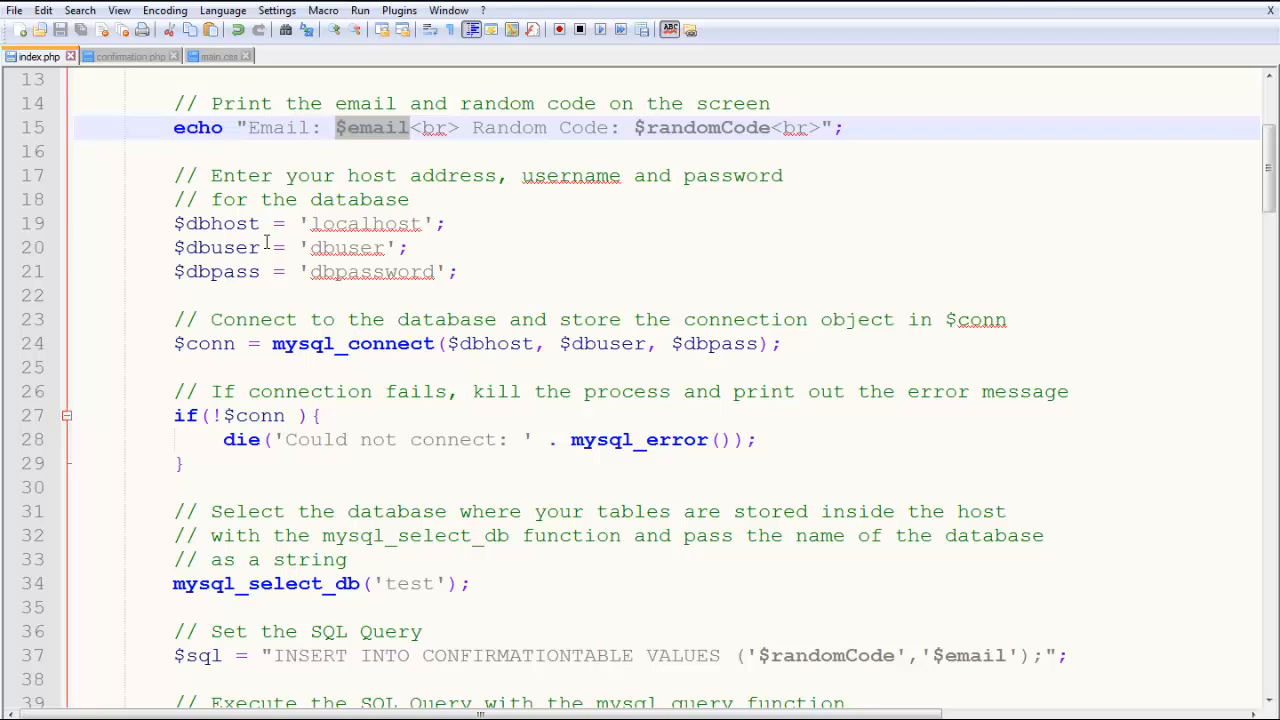
pyautogui.doubleClick(216, 223)
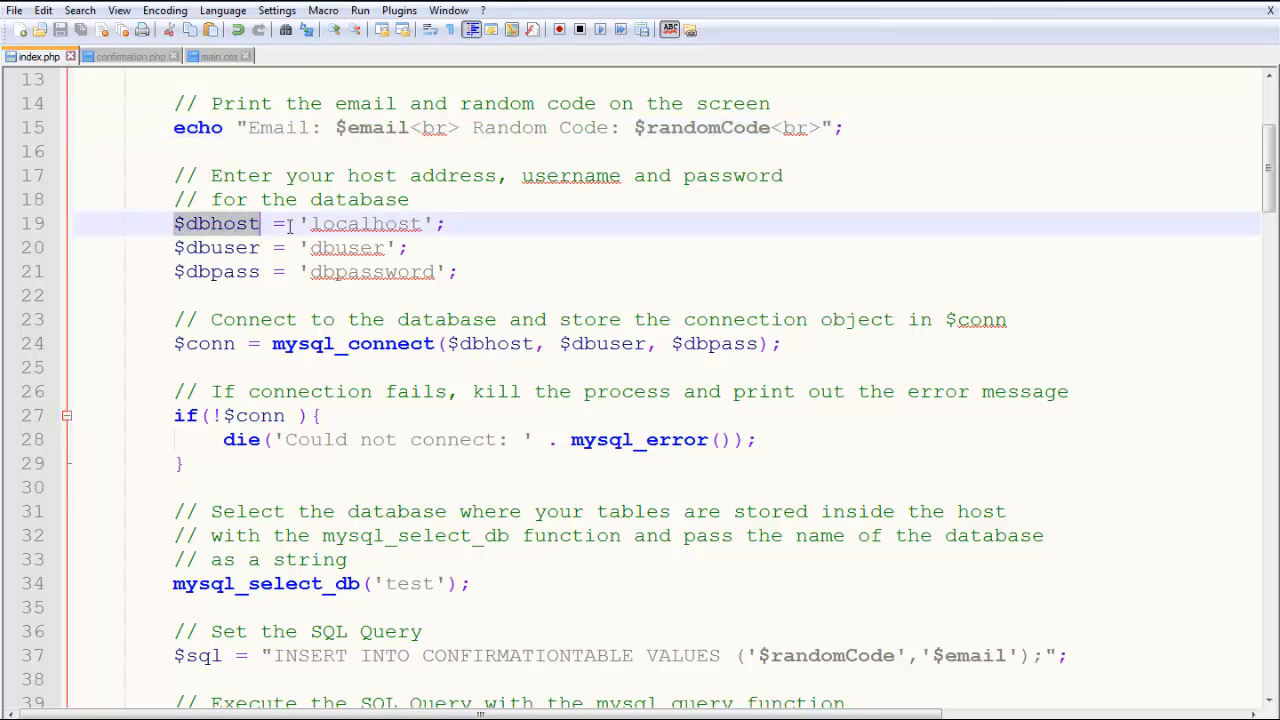
pyautogui.doubleClick(366, 223)
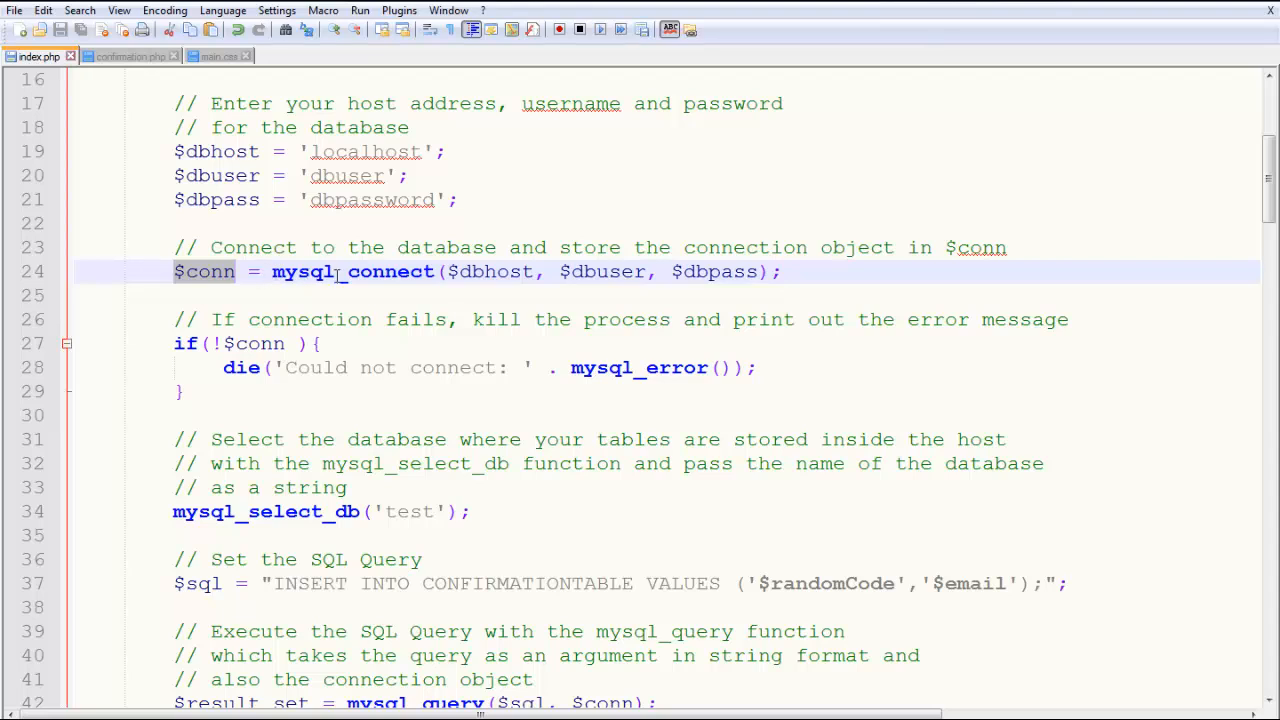
pyautogui.doubleClick(489, 271)
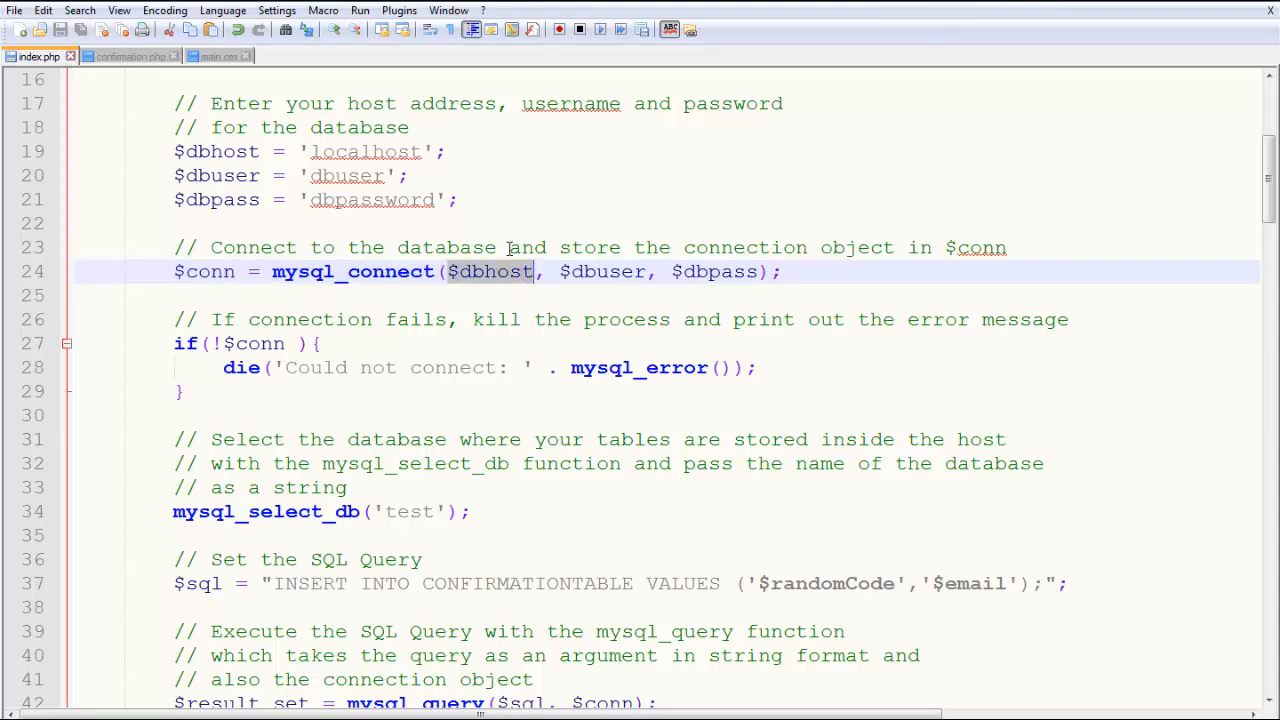
pyautogui.doubleClick(601, 271)
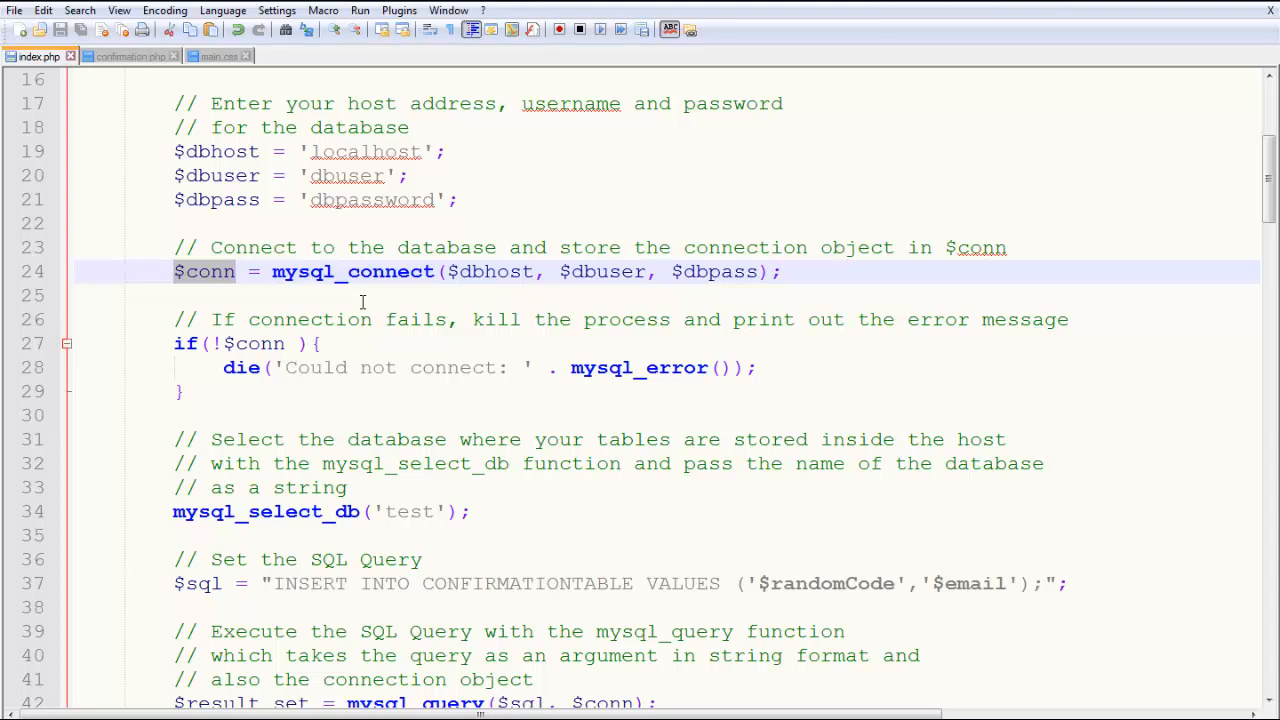
# Step: Explain the $conn failure check with mysql_error() and the $sql CONFIRMATIONTABLE insert query
pyautogui.scroll(-3)
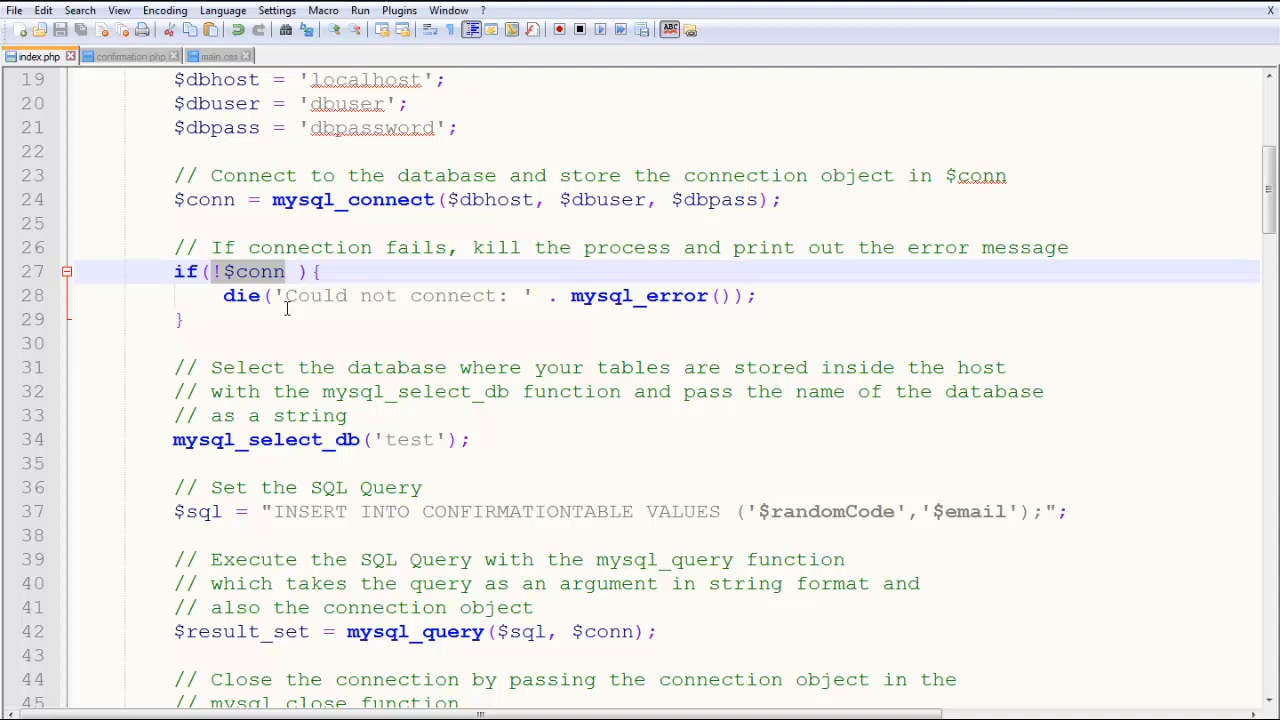
pyautogui.doubleClick(240, 295)
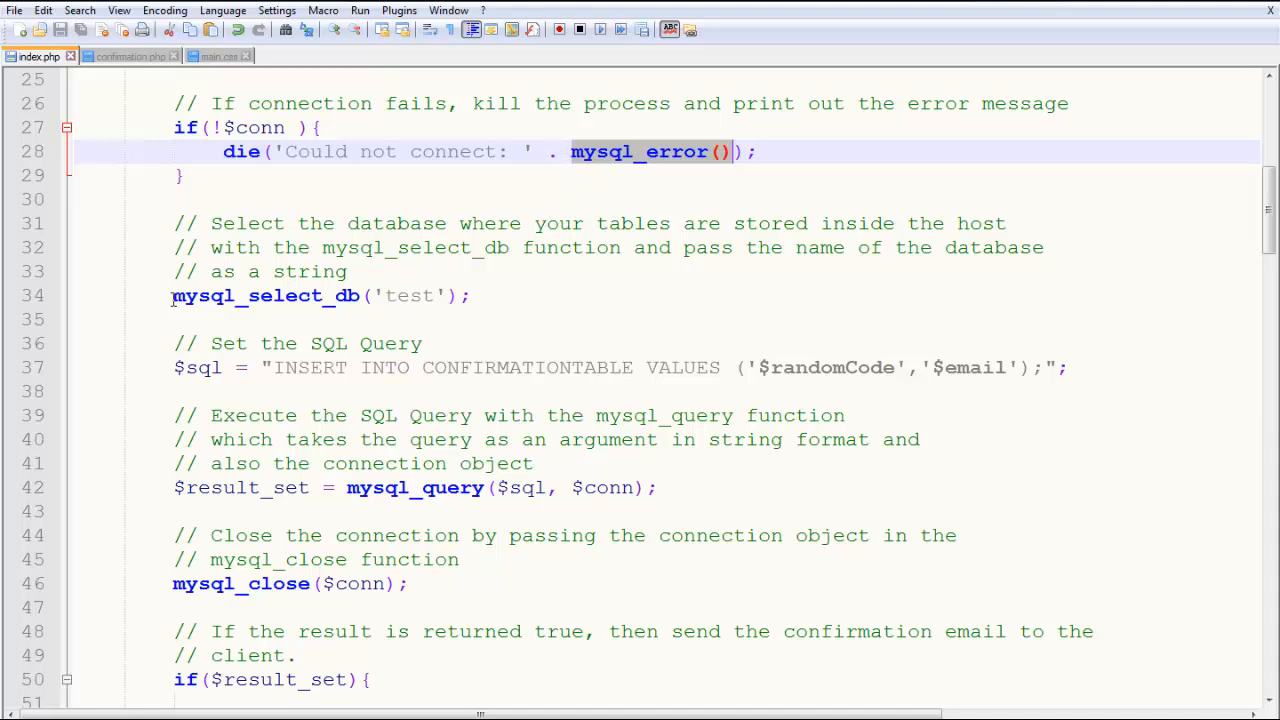
pyautogui.doubleClick(406, 295)
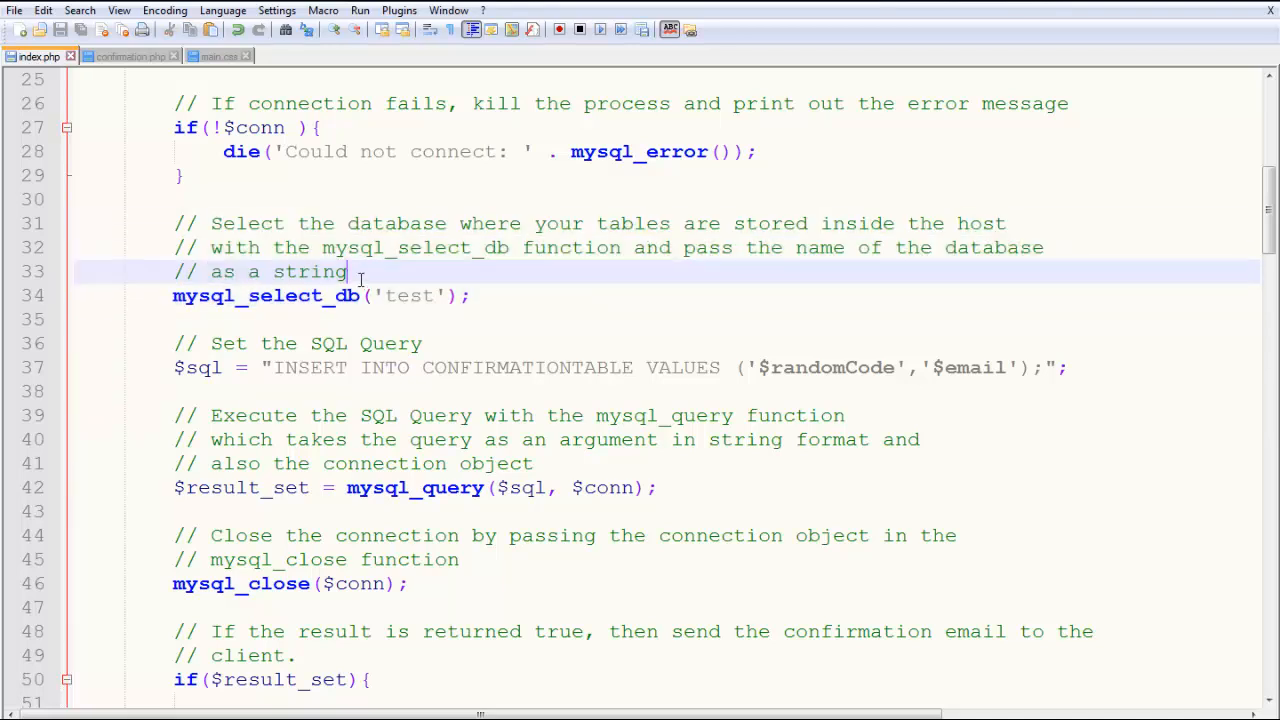
pyautogui.scroll(-3)
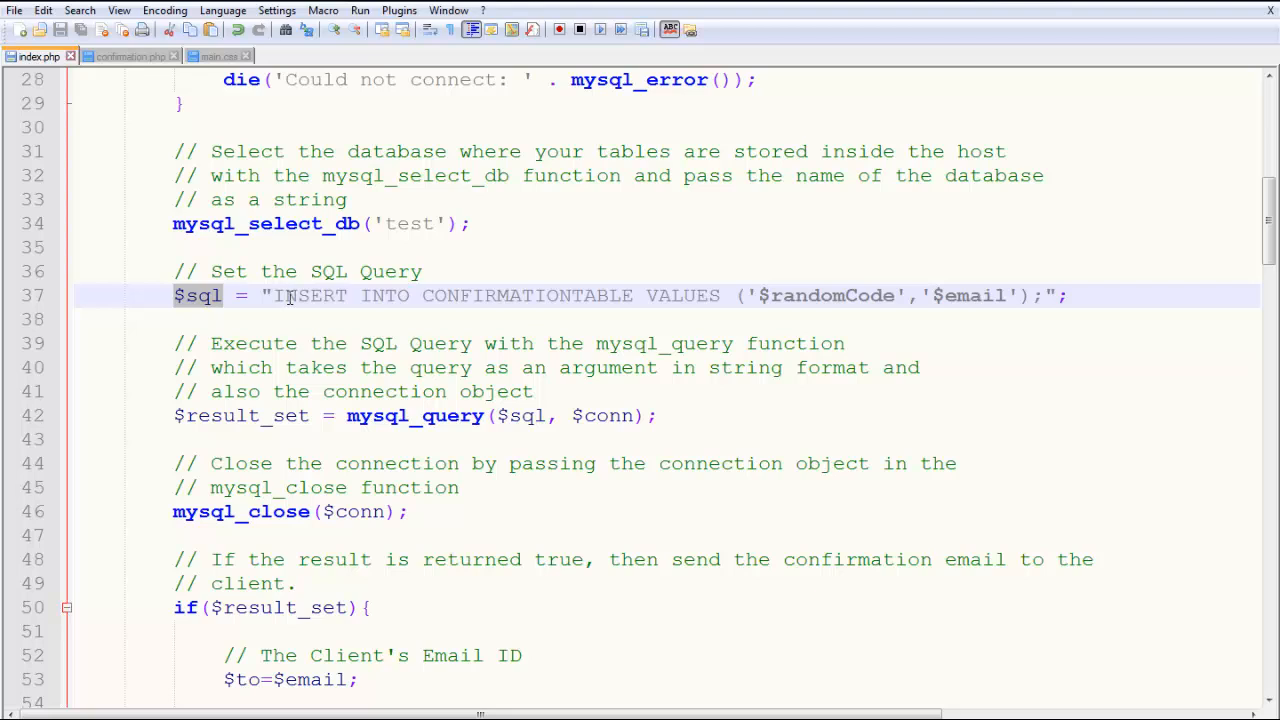
pyautogui.doubleClick(526, 295)
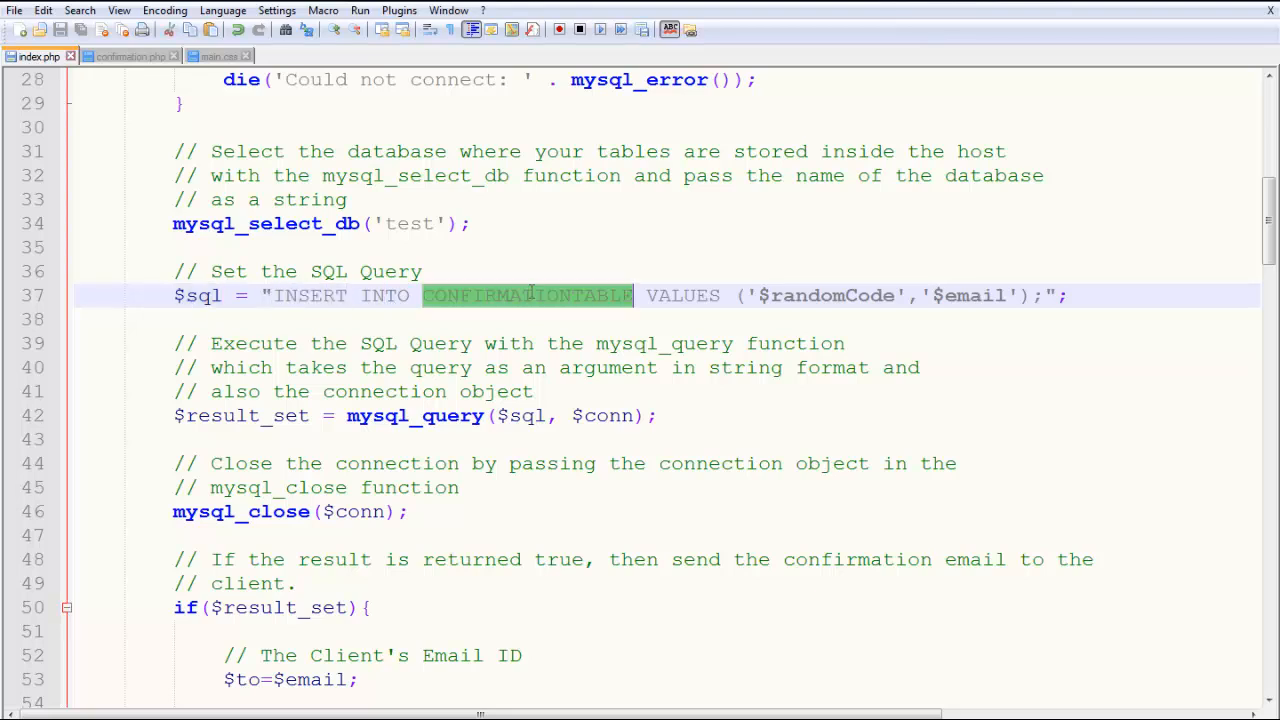
pyautogui.doubleClick(833, 295)
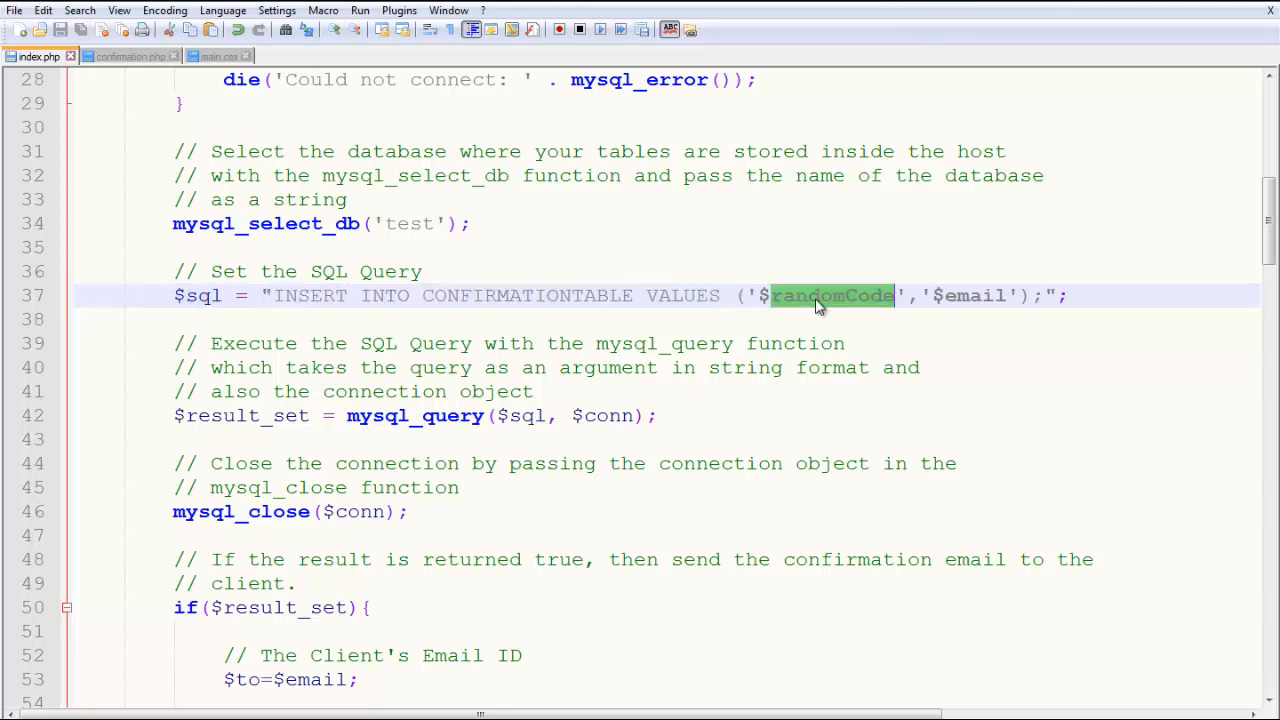
pyautogui.doubleClick(968, 295)
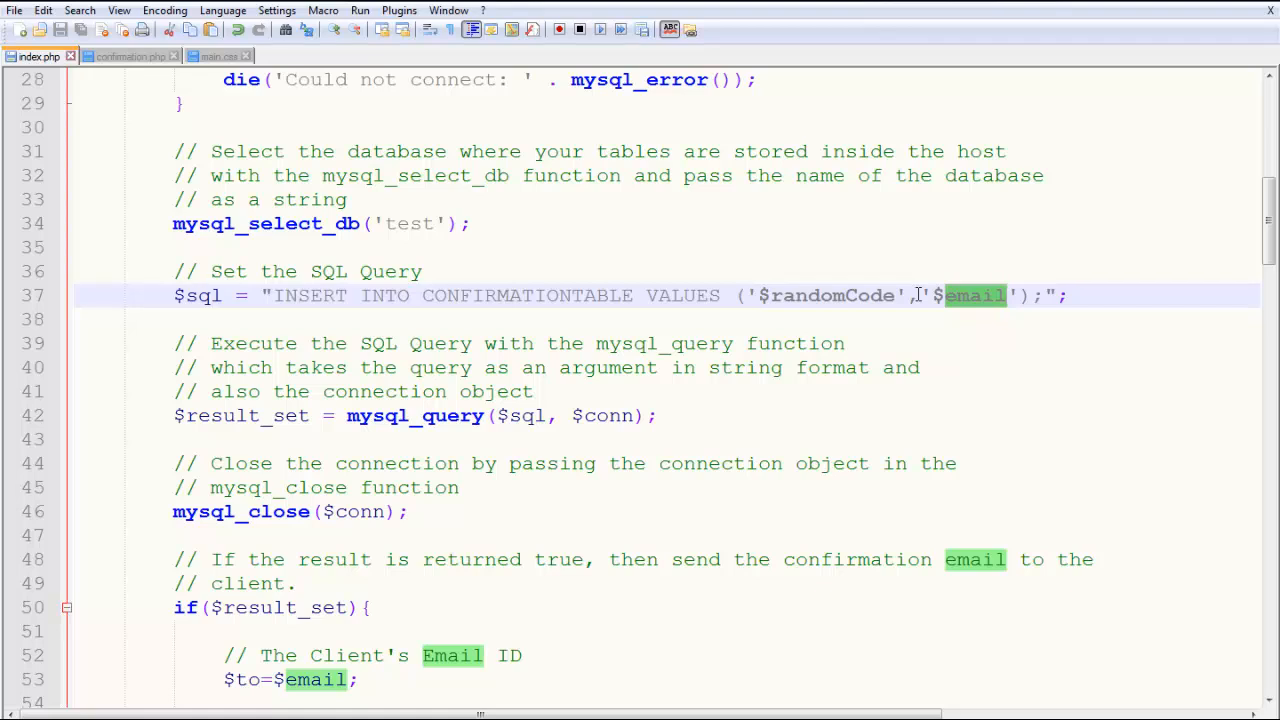
# Step: Point out the query's email value and mark the whole mysql_query call
pyautogui.scroll(-3)
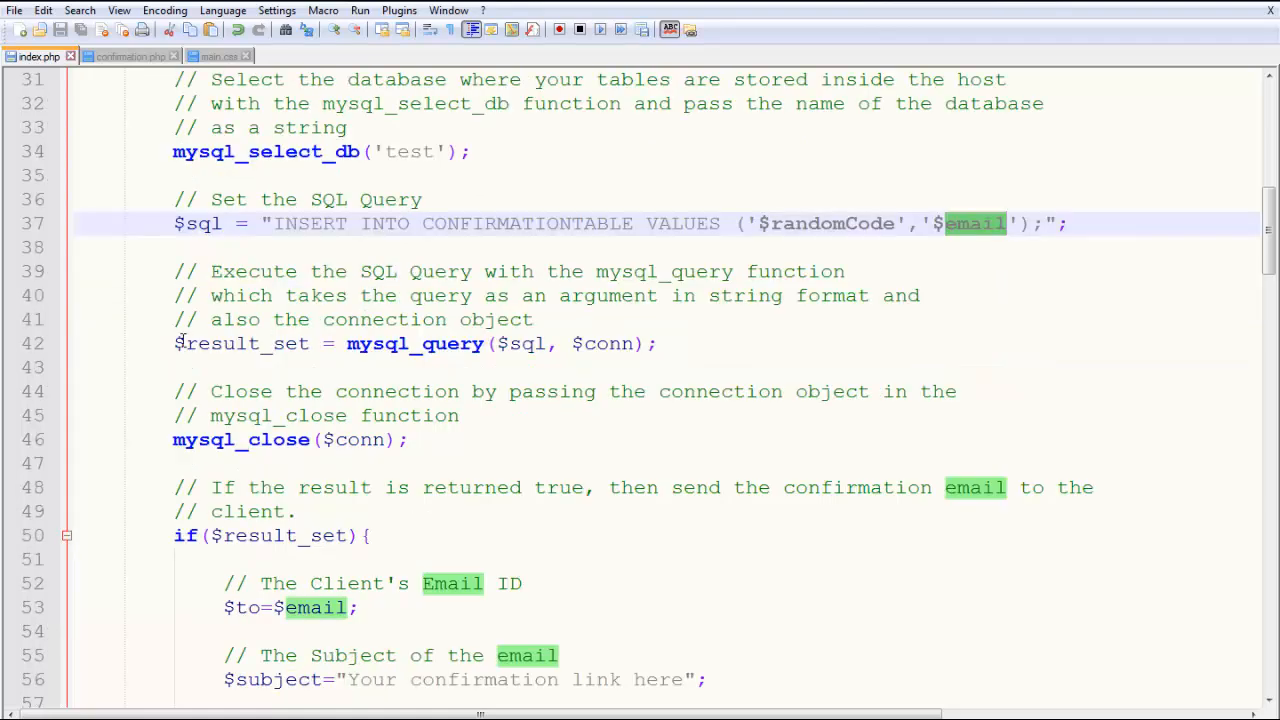
pyautogui.doubleClick(377, 343)
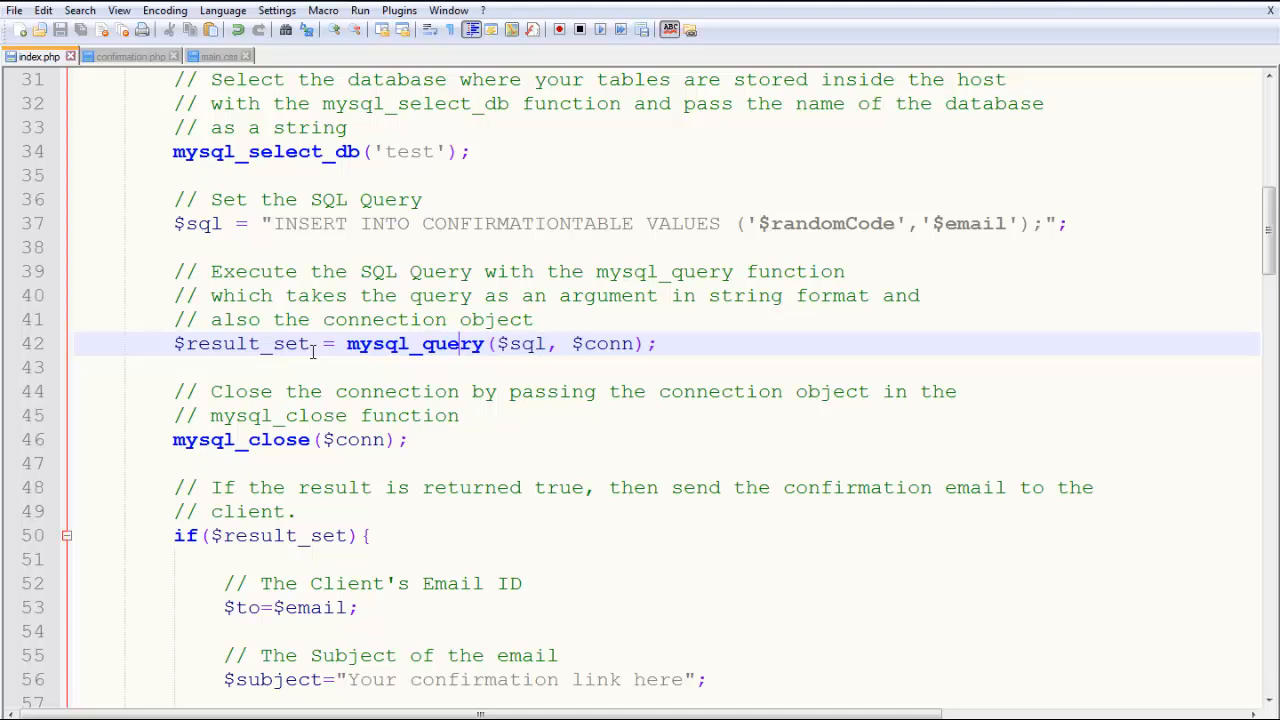
pyautogui.doubleClick(414, 343)
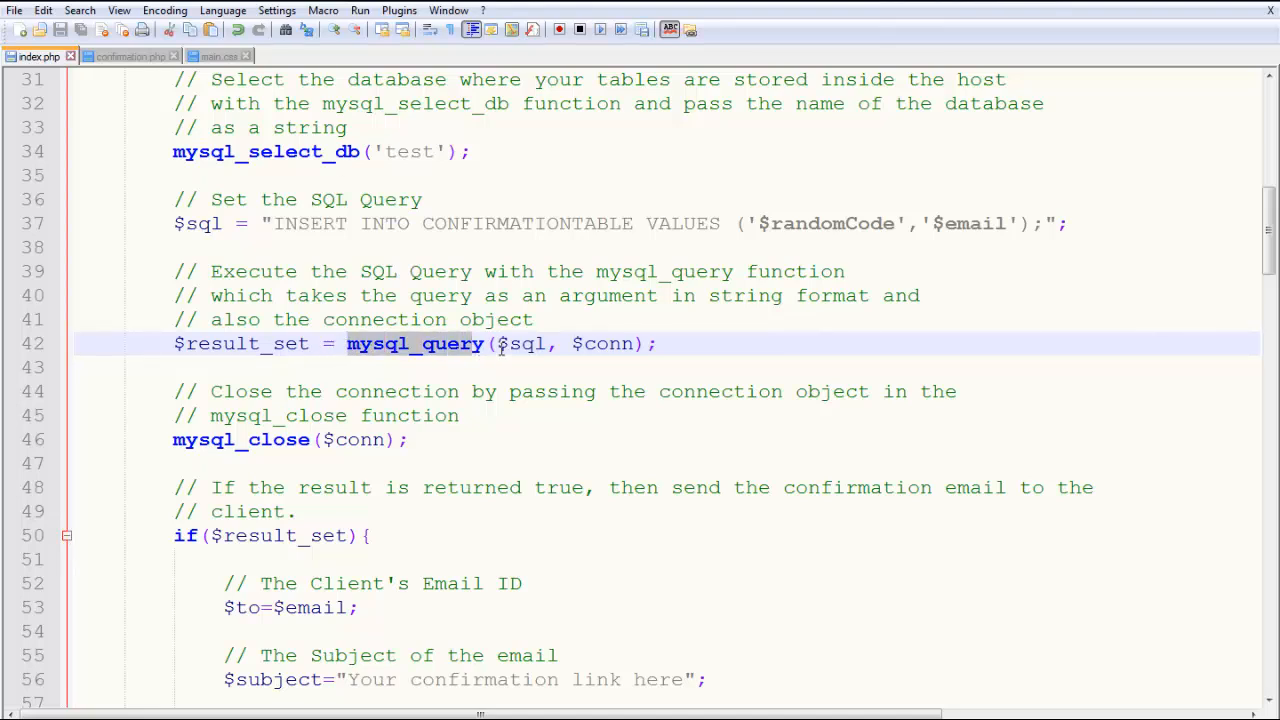
pyautogui.doubleClick(518, 343)
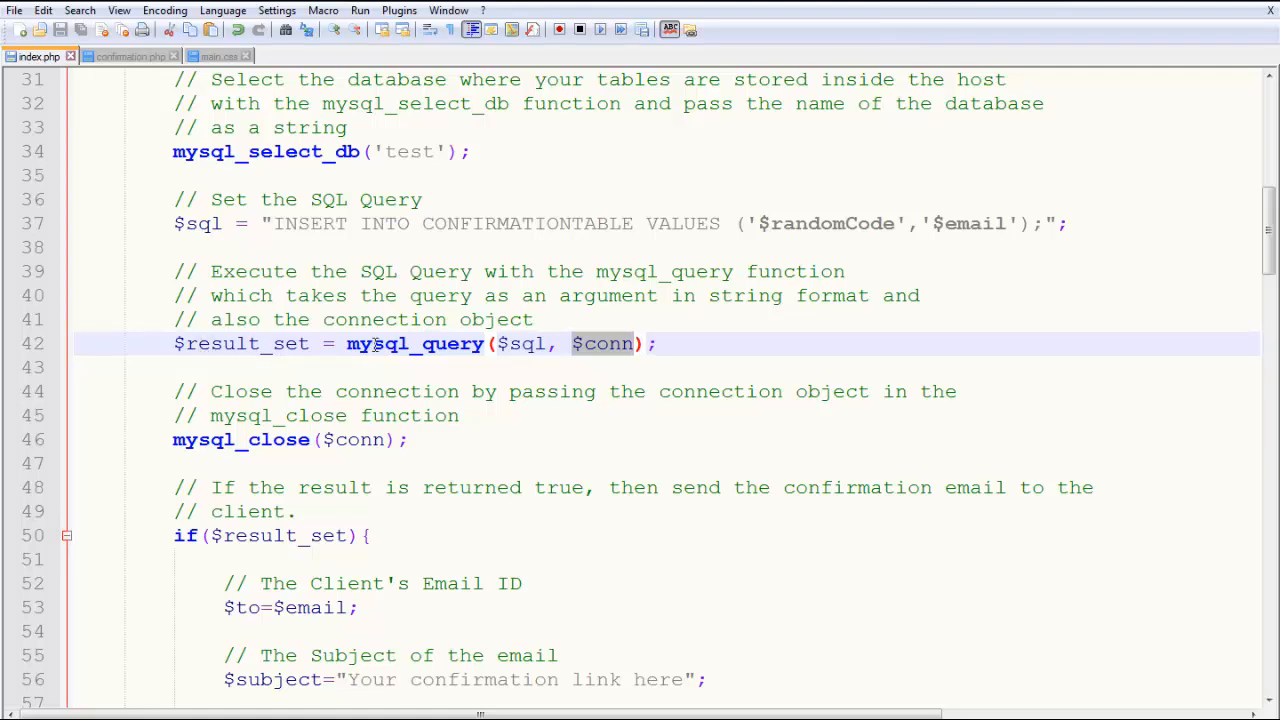
pyautogui.moveTo(346, 343); pyautogui.dragTo(645, 343)
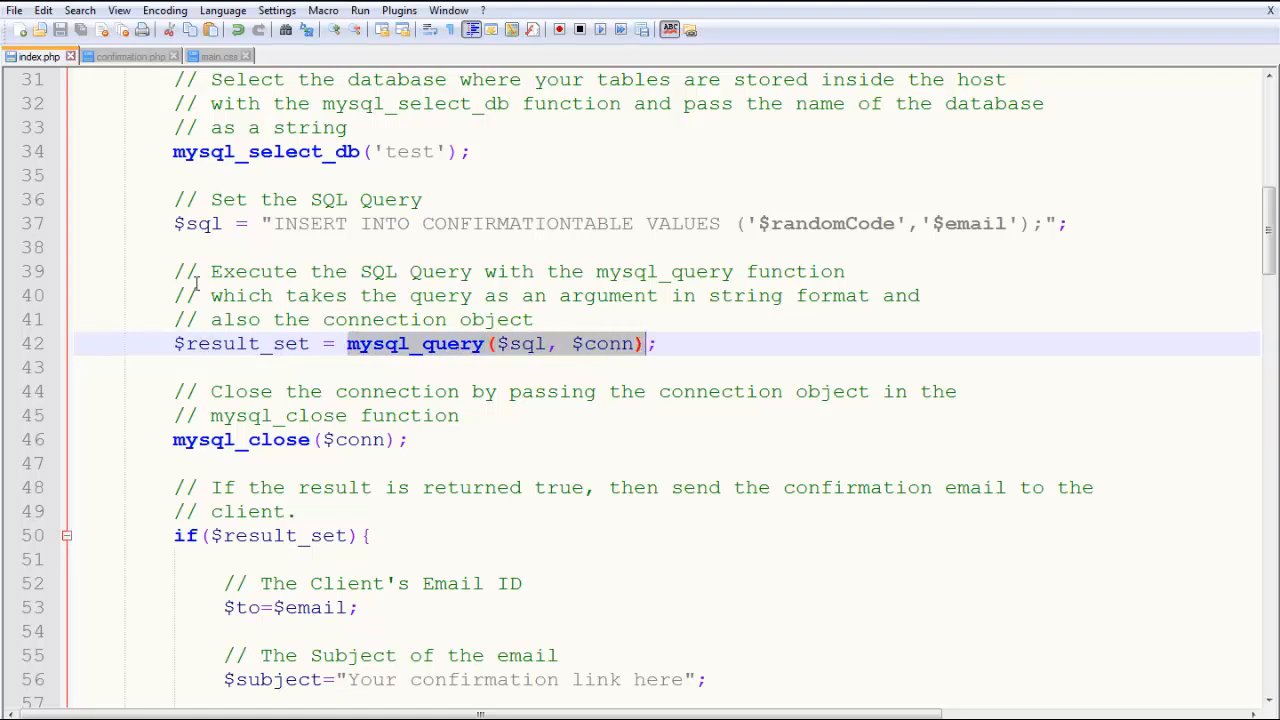
# Step: Scroll further down to the mail section and point out the recipient $email assignment
pyautogui.scroll(-3)
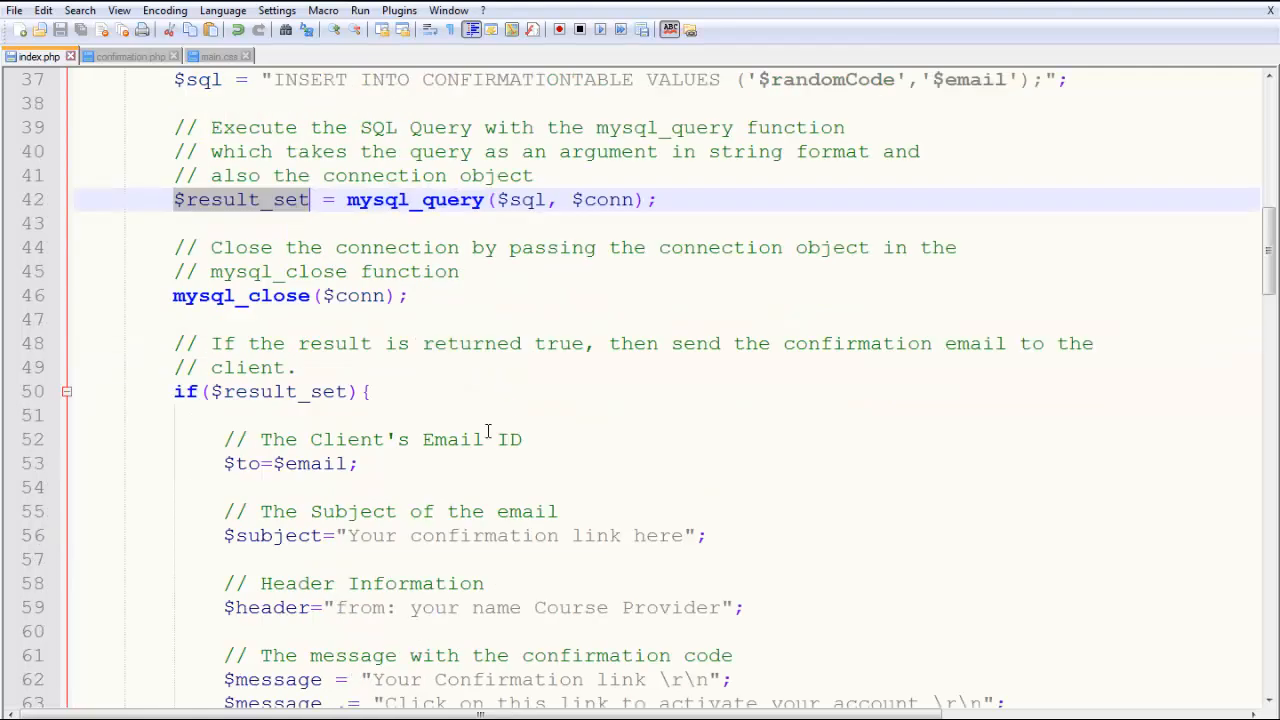
pyautogui.moveTo(310, 408)
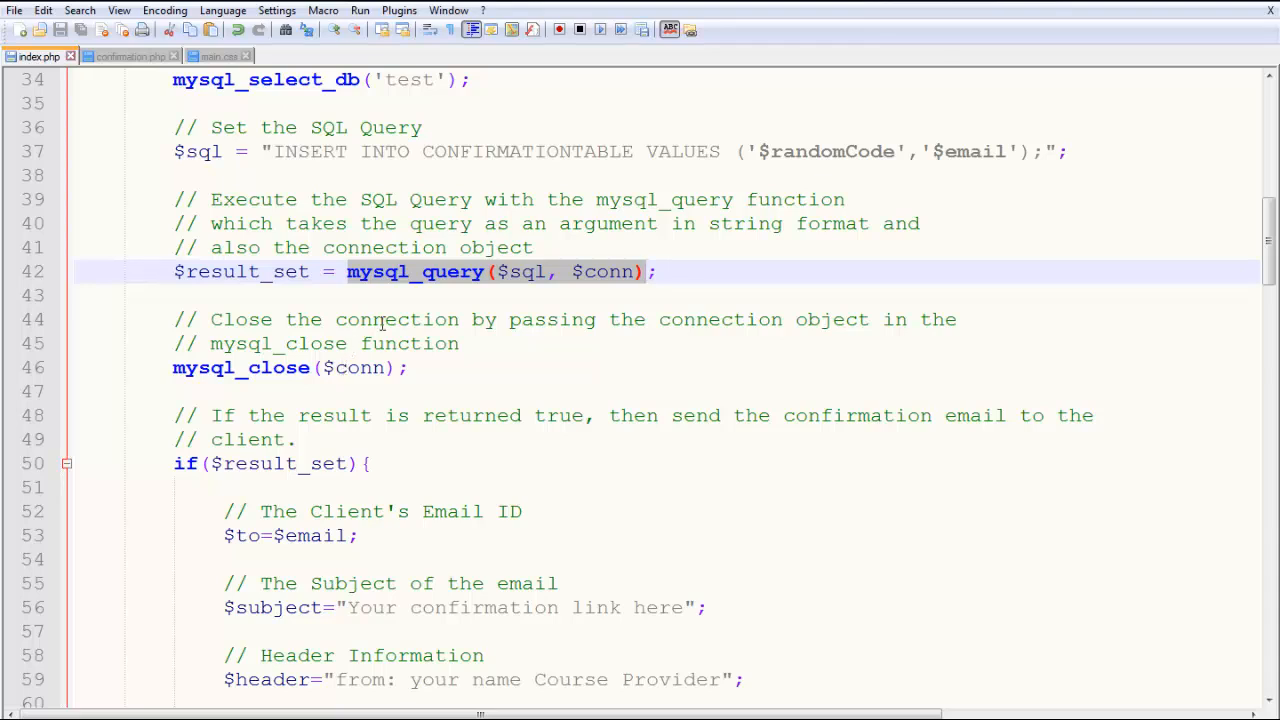
pyautogui.scroll(-3)
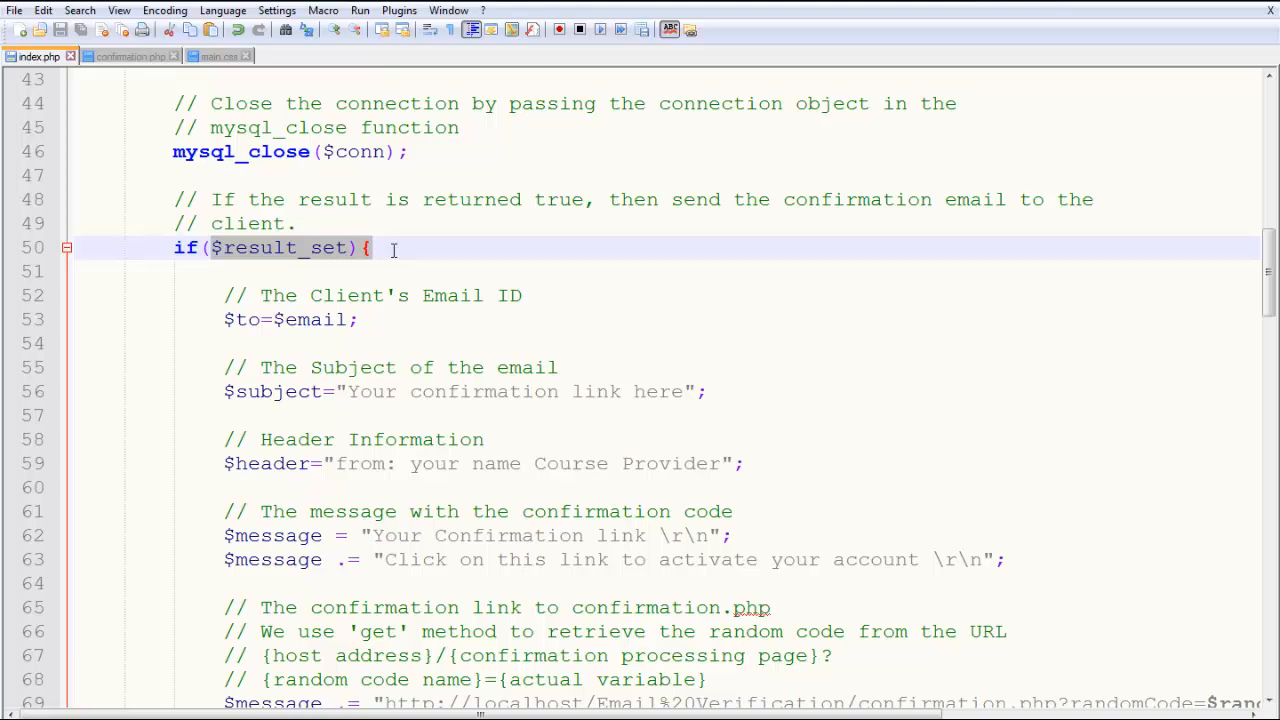
pyautogui.scroll(-3)
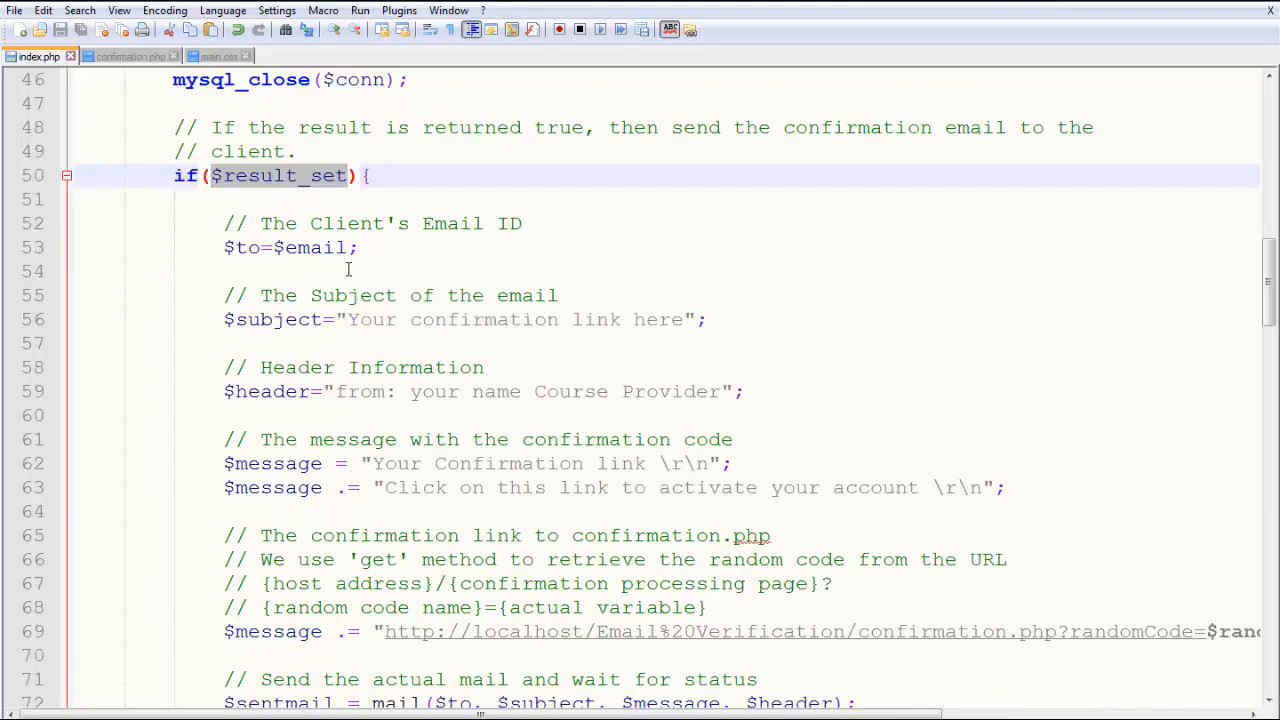
pyautogui.moveTo(343, 268)
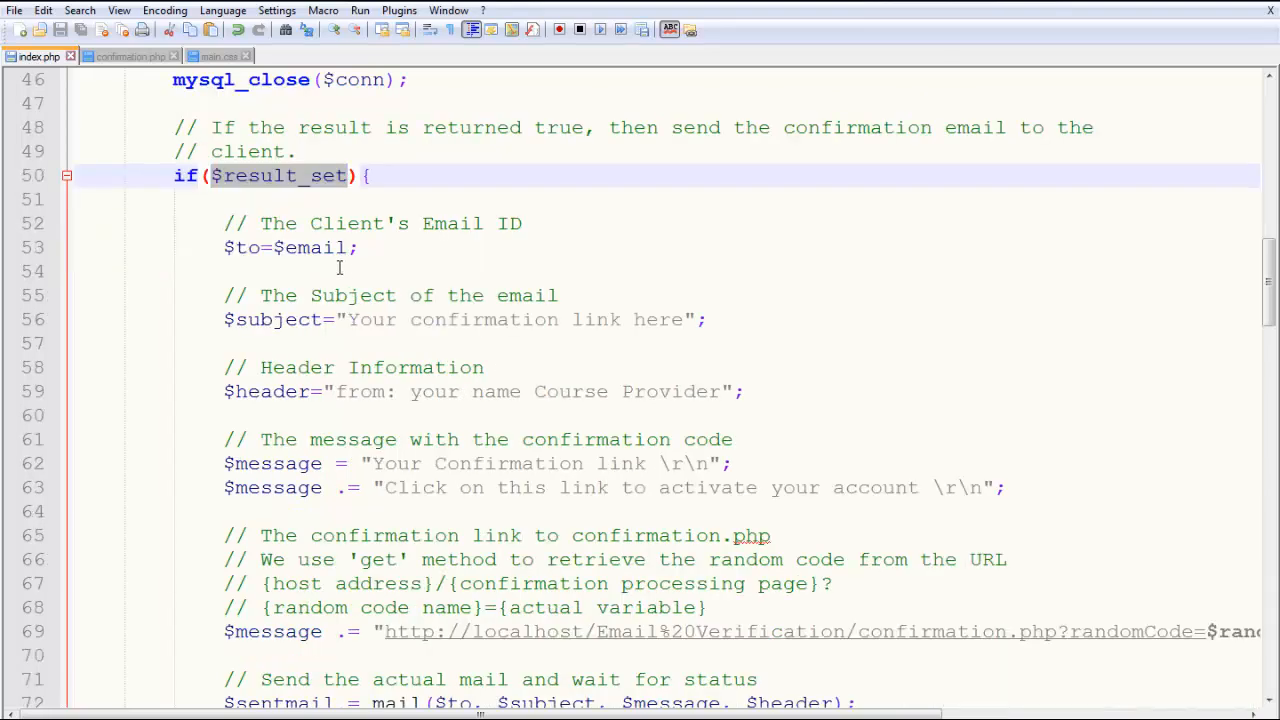
pyautogui.scroll(-3)
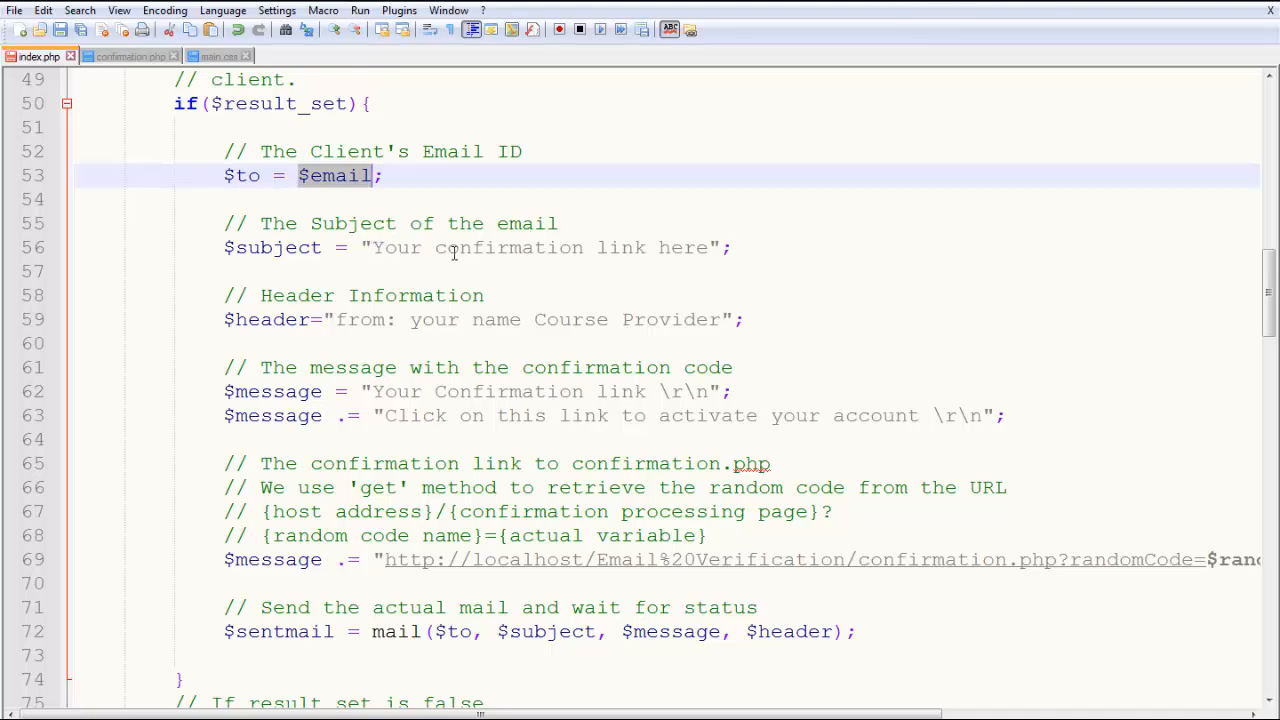
pyautogui.click(322, 319)
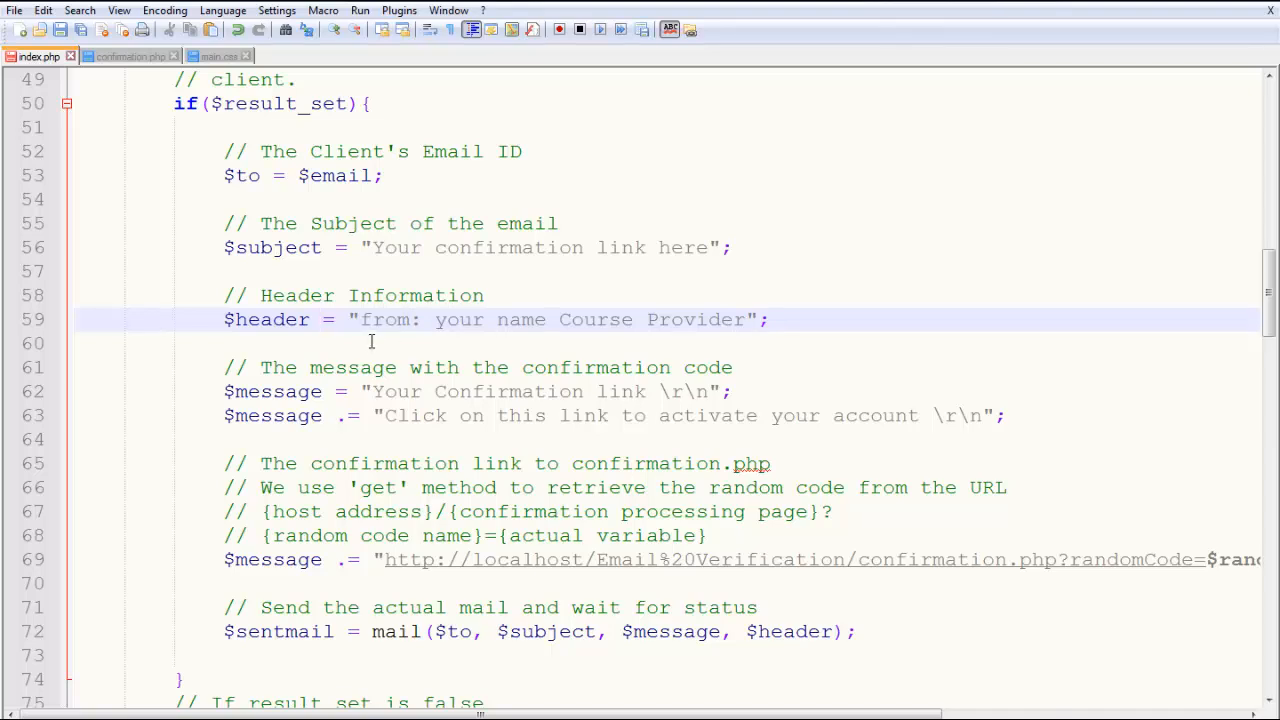
pyautogui.moveTo(293, 387)
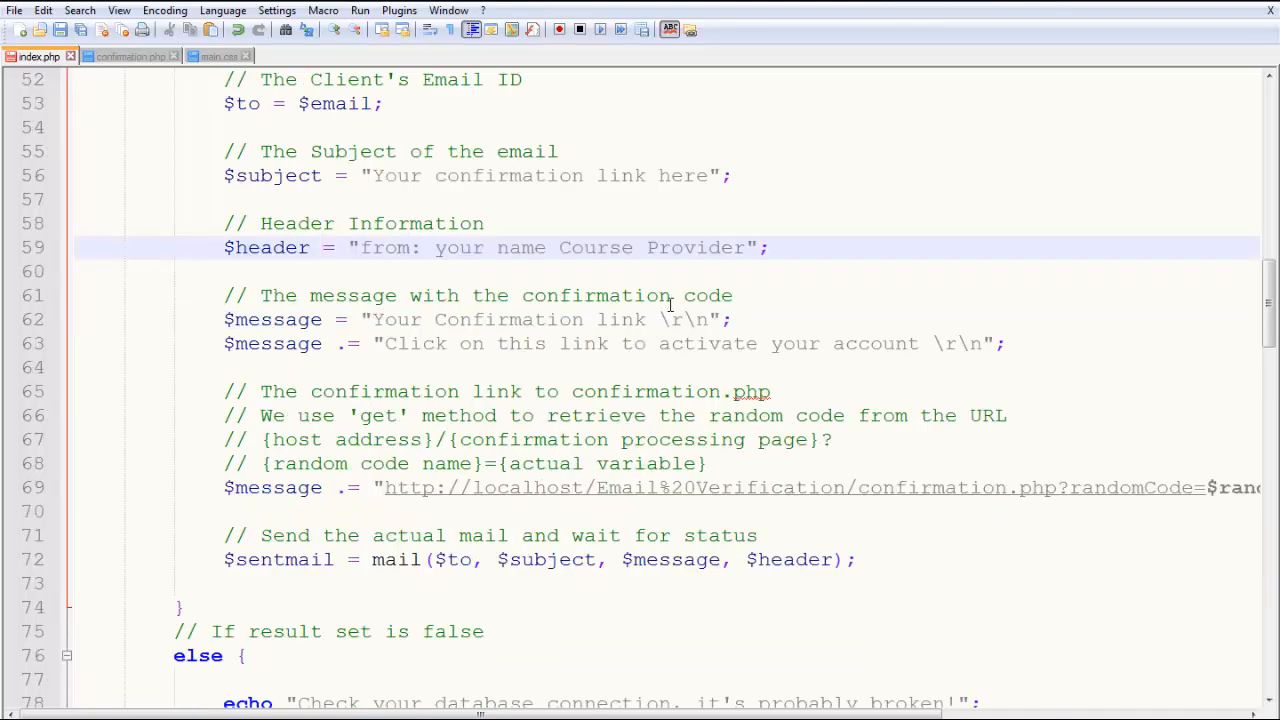
pyautogui.doubleClick(397, 319)
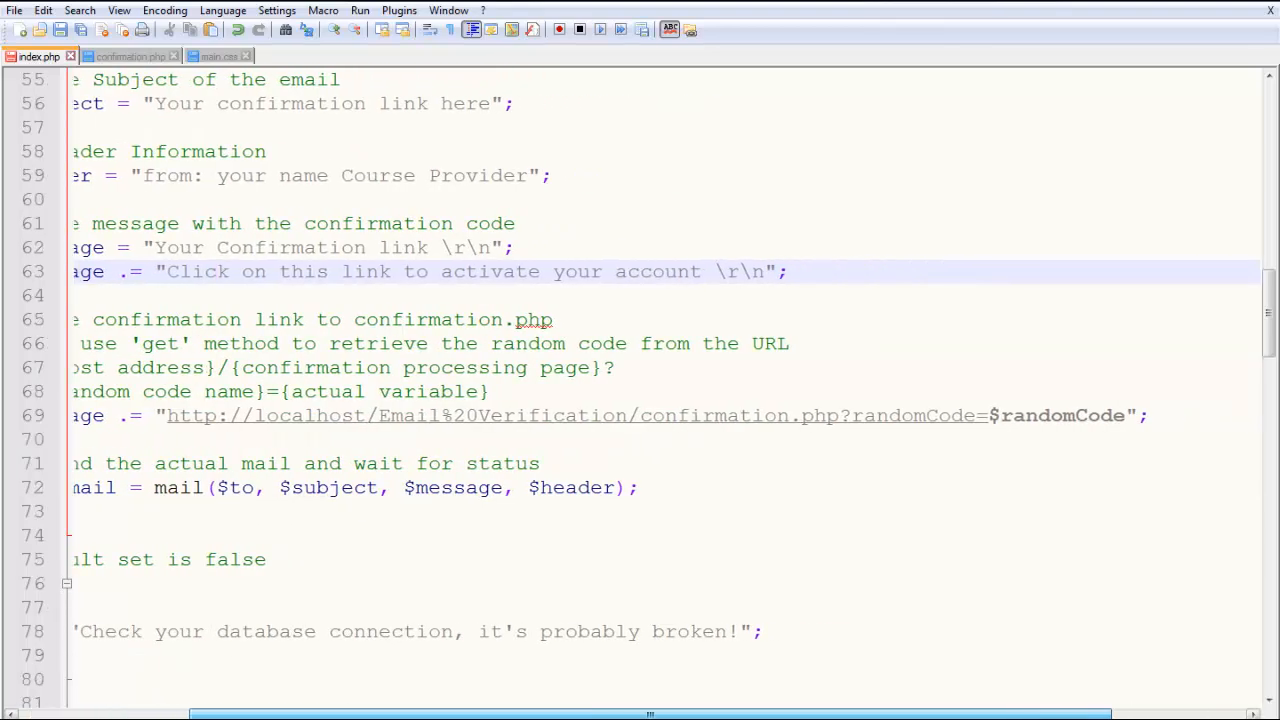
pyautogui.moveTo(367, 415)
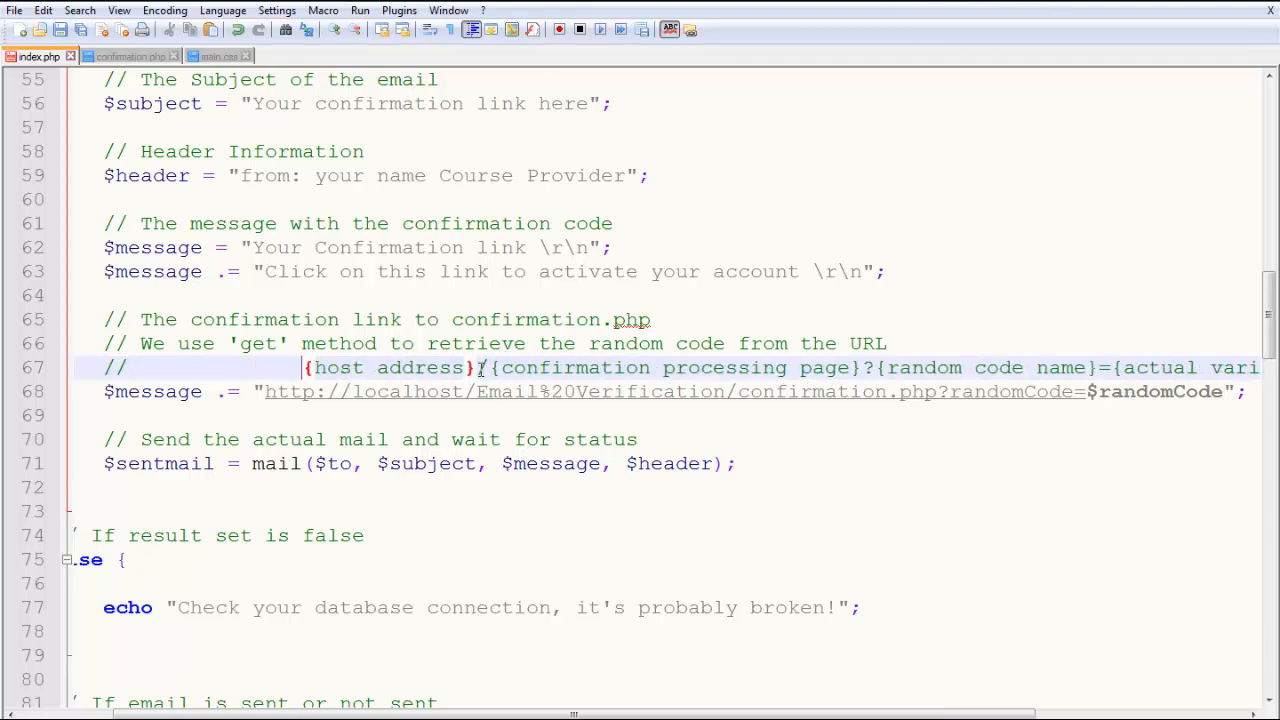
pyautogui.moveTo(937, 391)
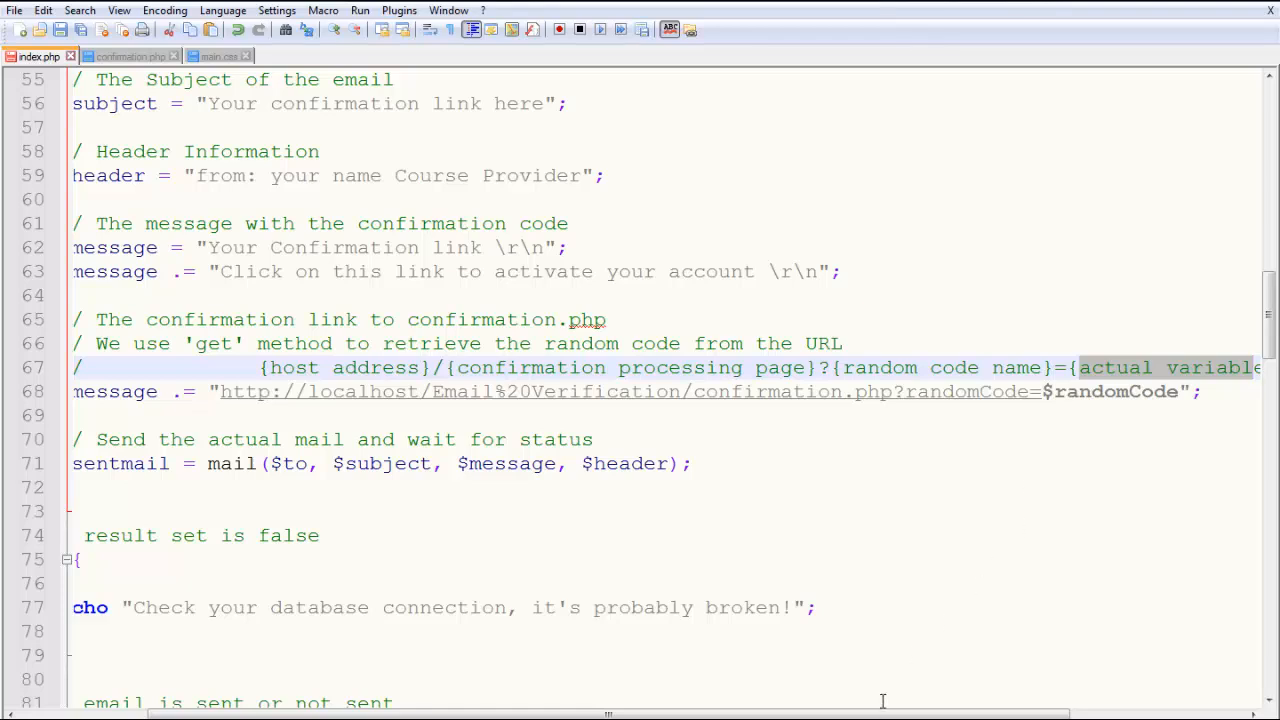
pyautogui.click(125, 55)
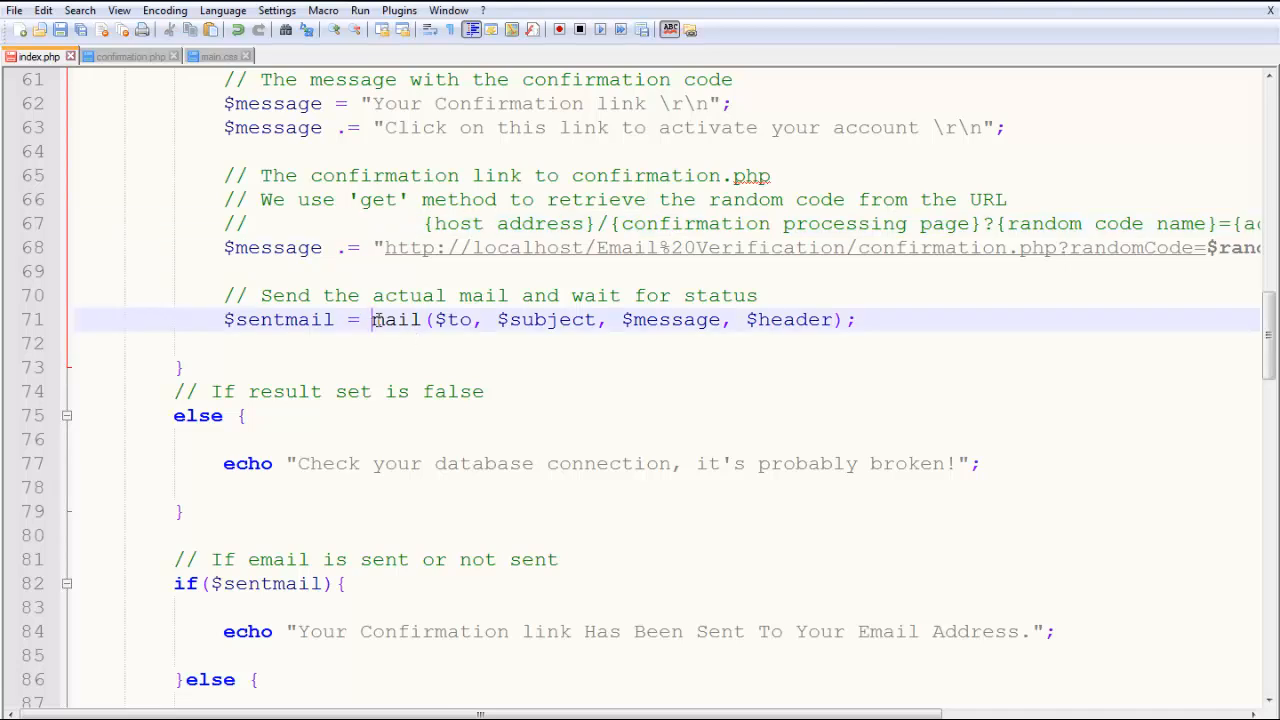
pyautogui.moveTo(373, 319); pyautogui.dragTo(855, 319)
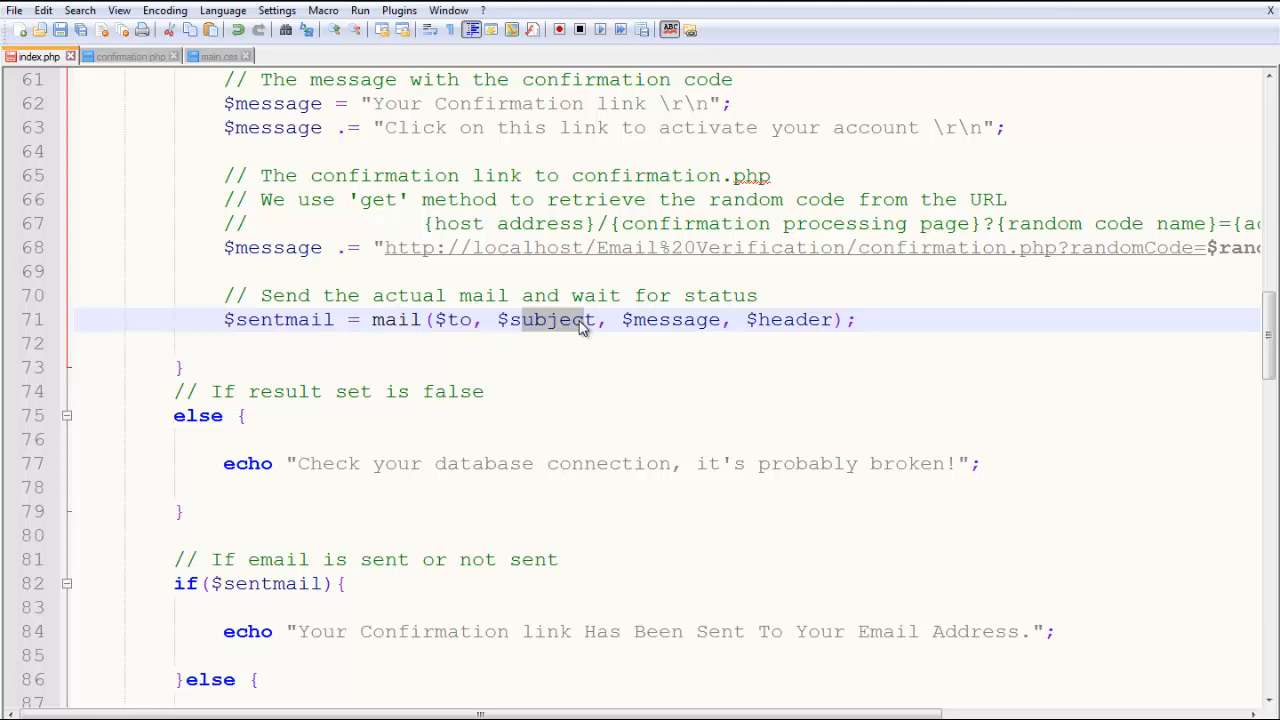
pyautogui.doubleClick(790, 319)
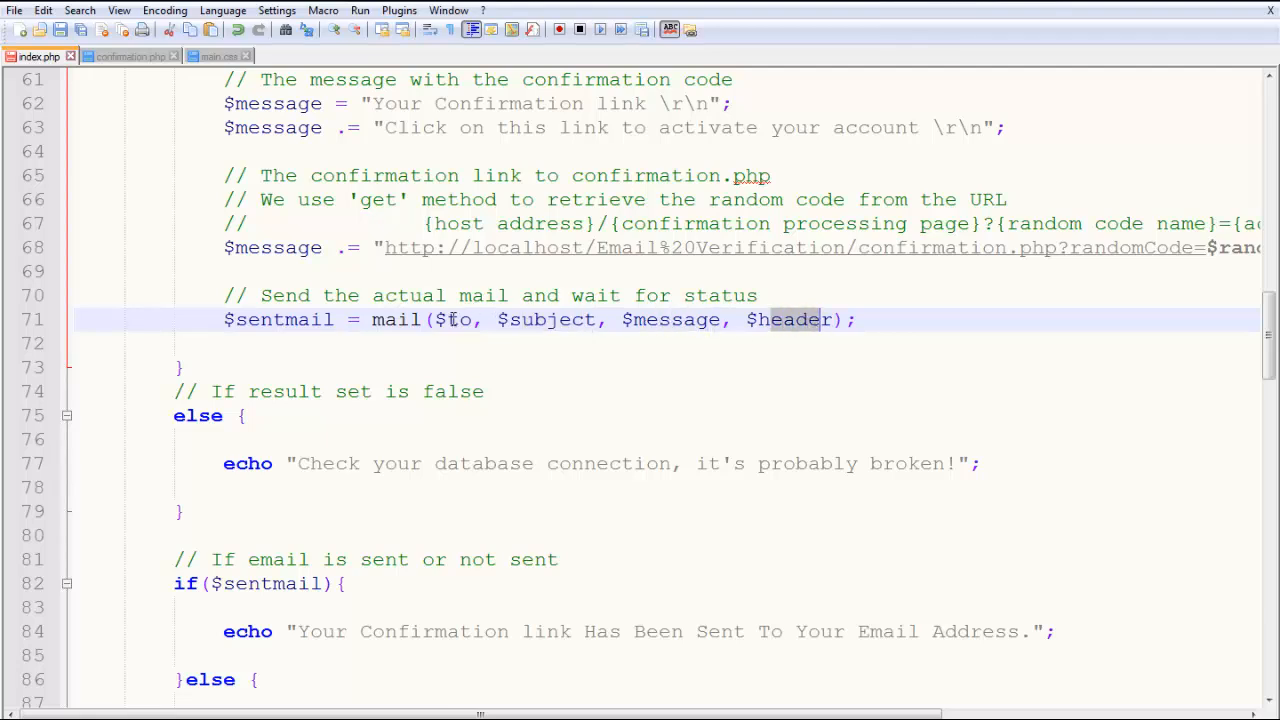
pyautogui.doubleClick(548, 319)
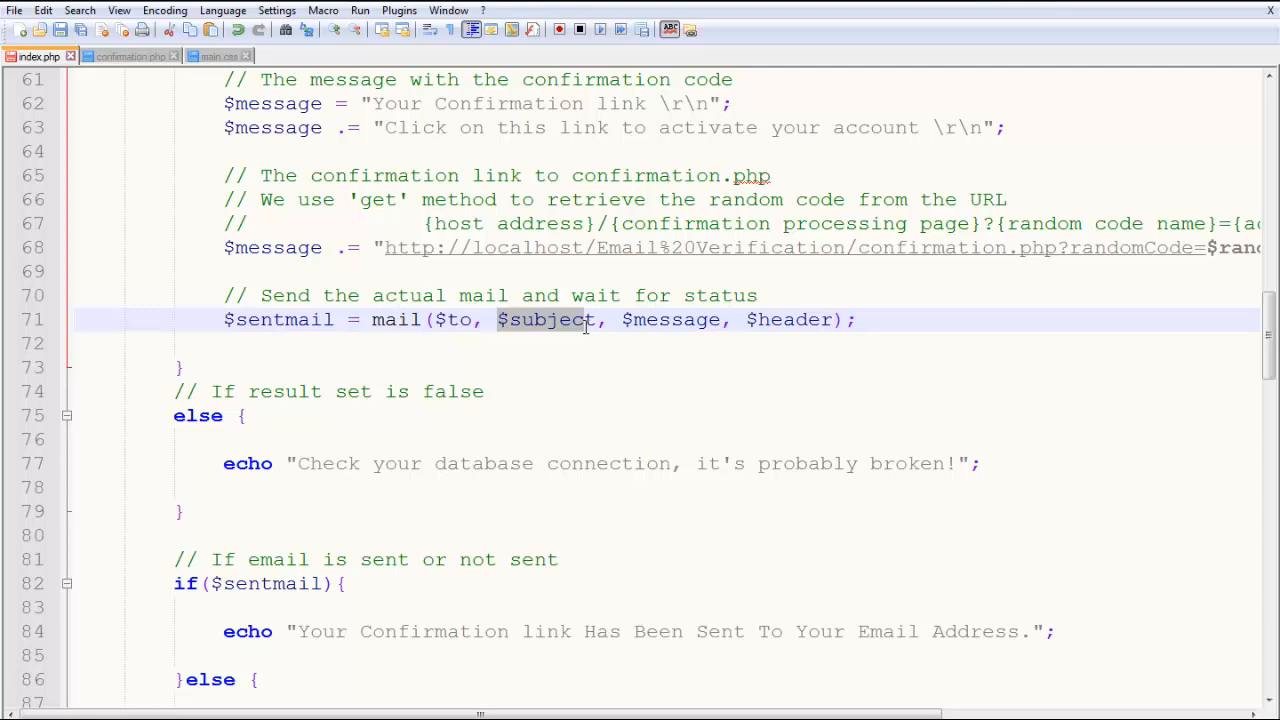
pyautogui.doubleClick(672, 319)
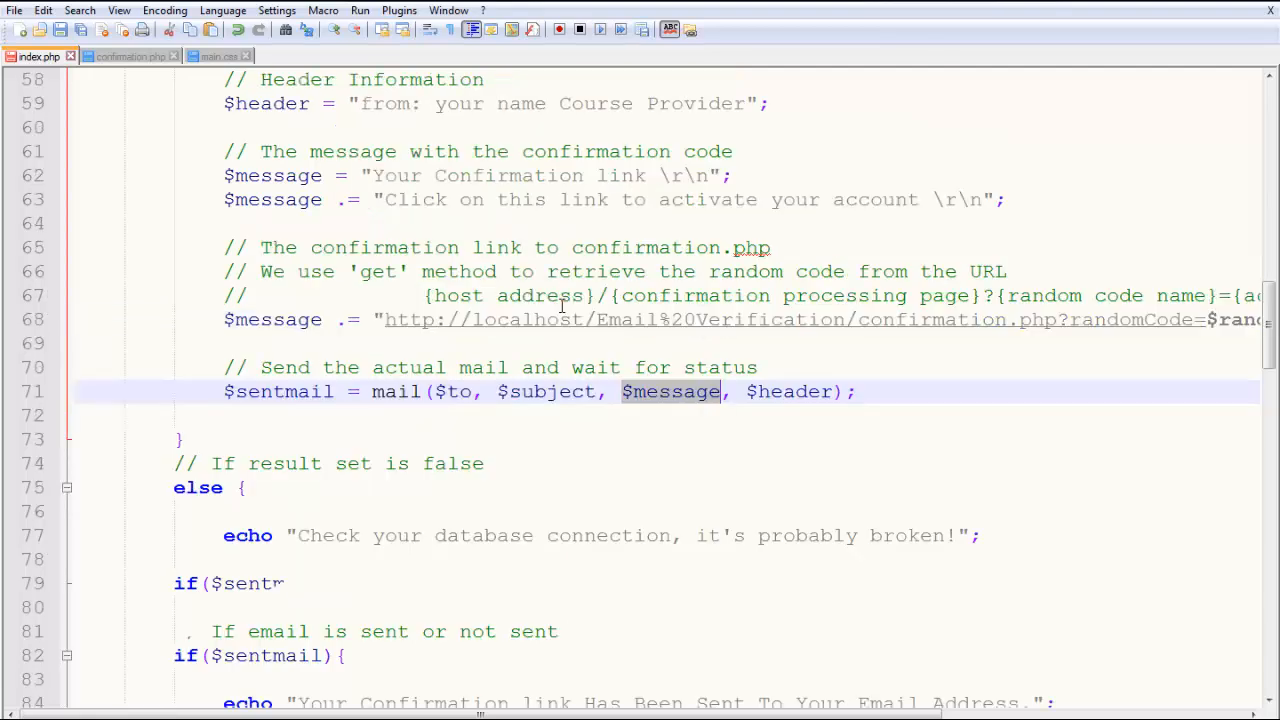
pyautogui.hscroll(3)
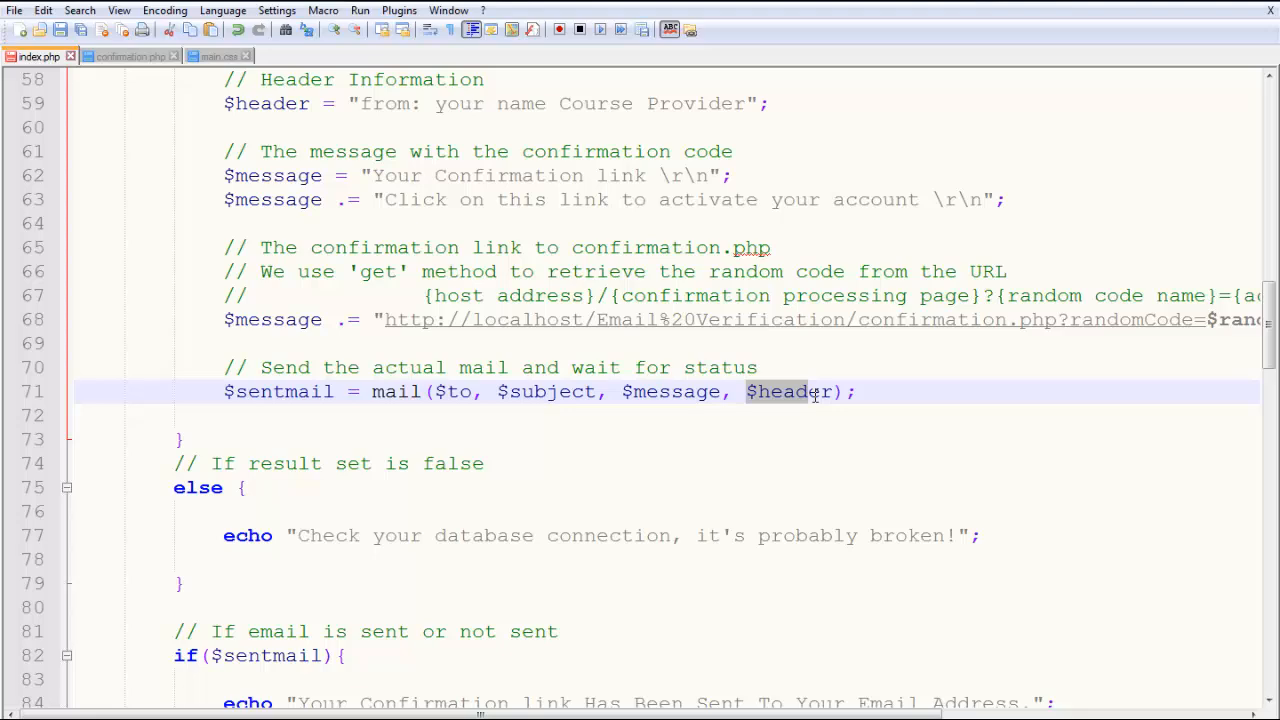
pyautogui.scroll(-3)
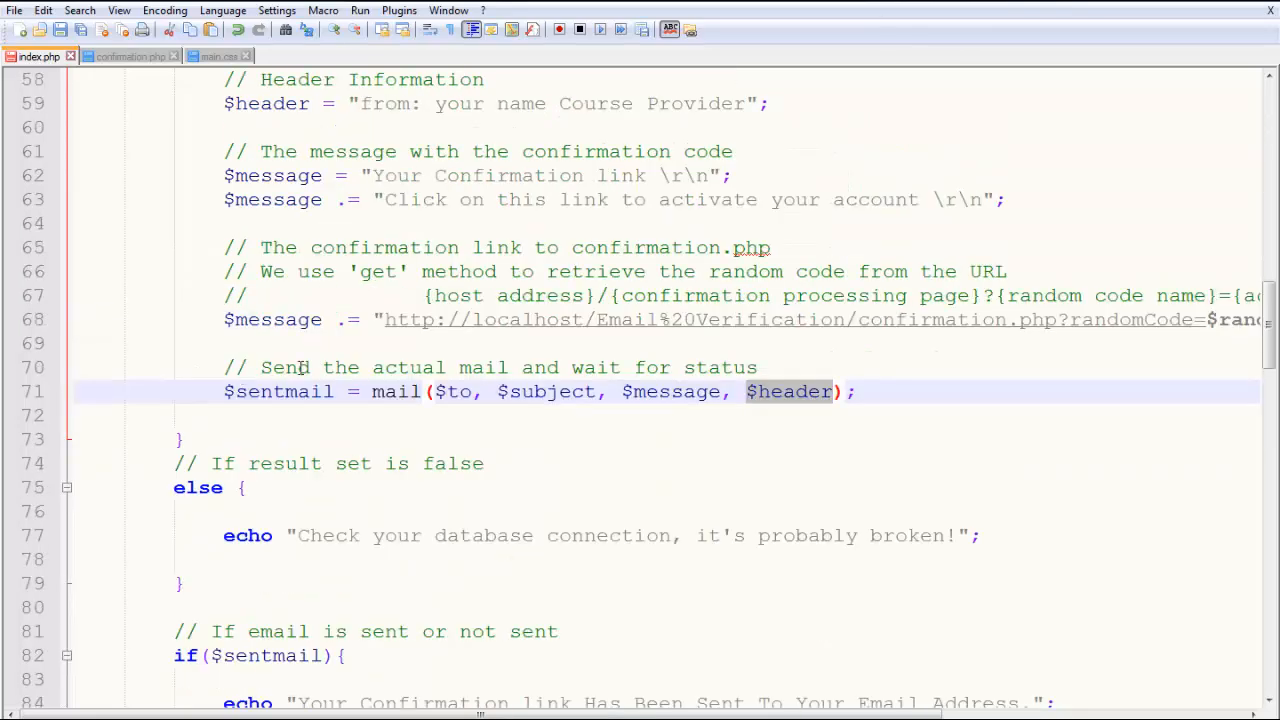
pyautogui.scroll(3)
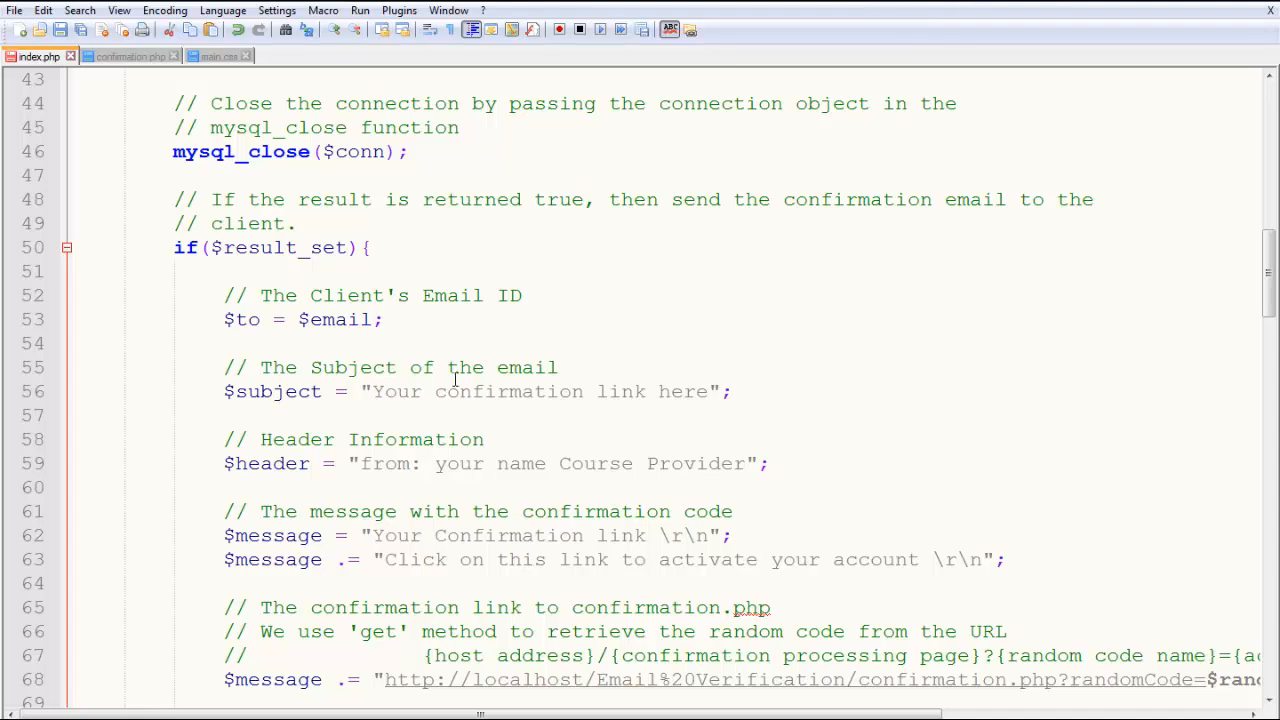
pyautogui.scroll(-3)
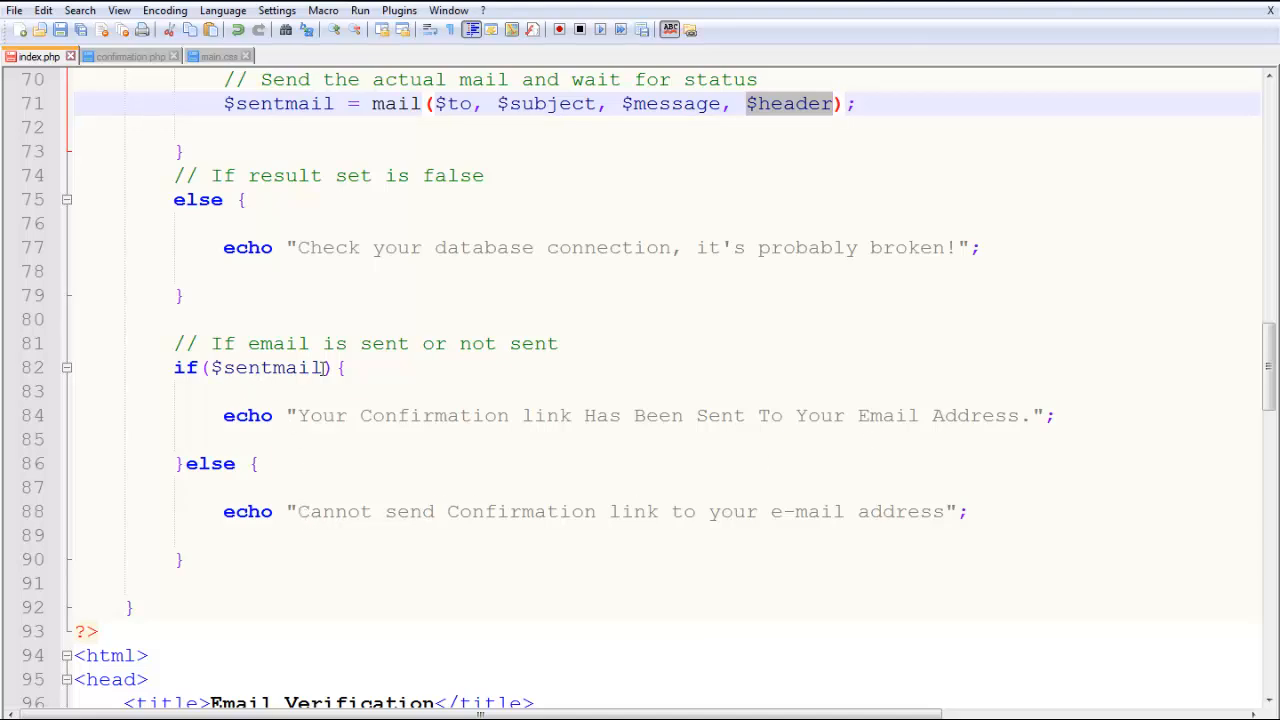
pyautogui.scroll(-3)
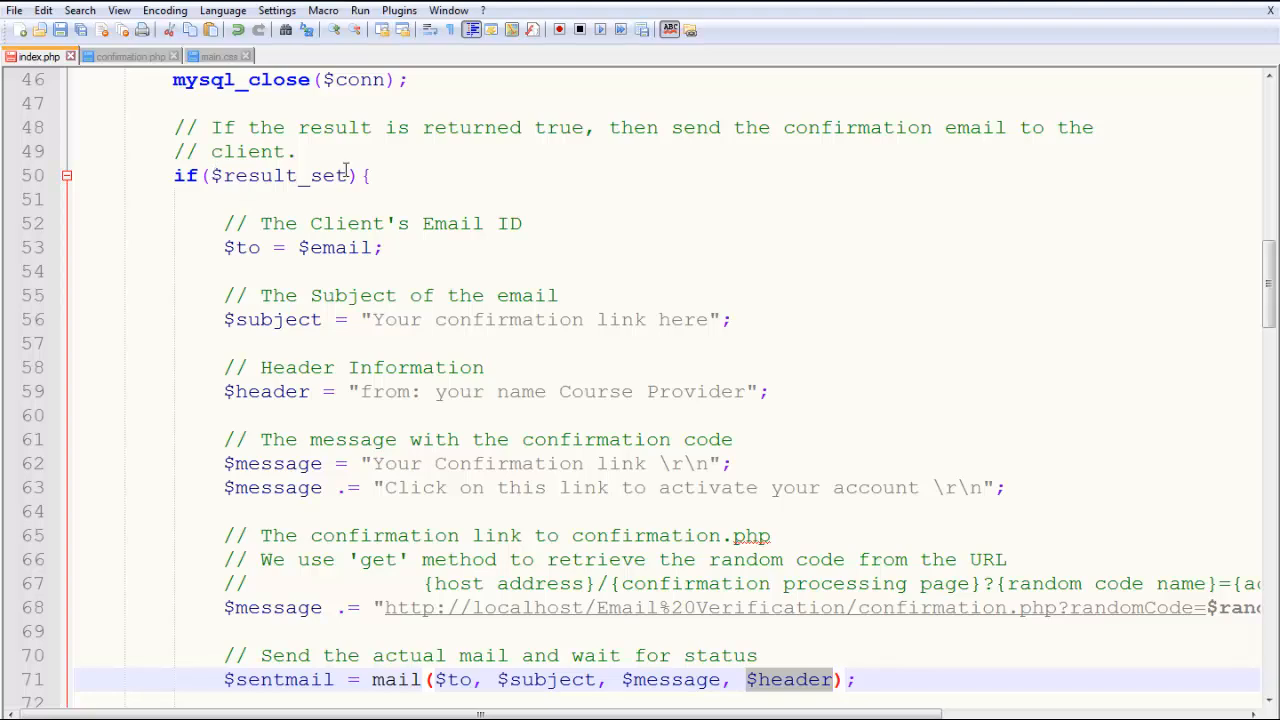
pyautogui.scroll(-3)
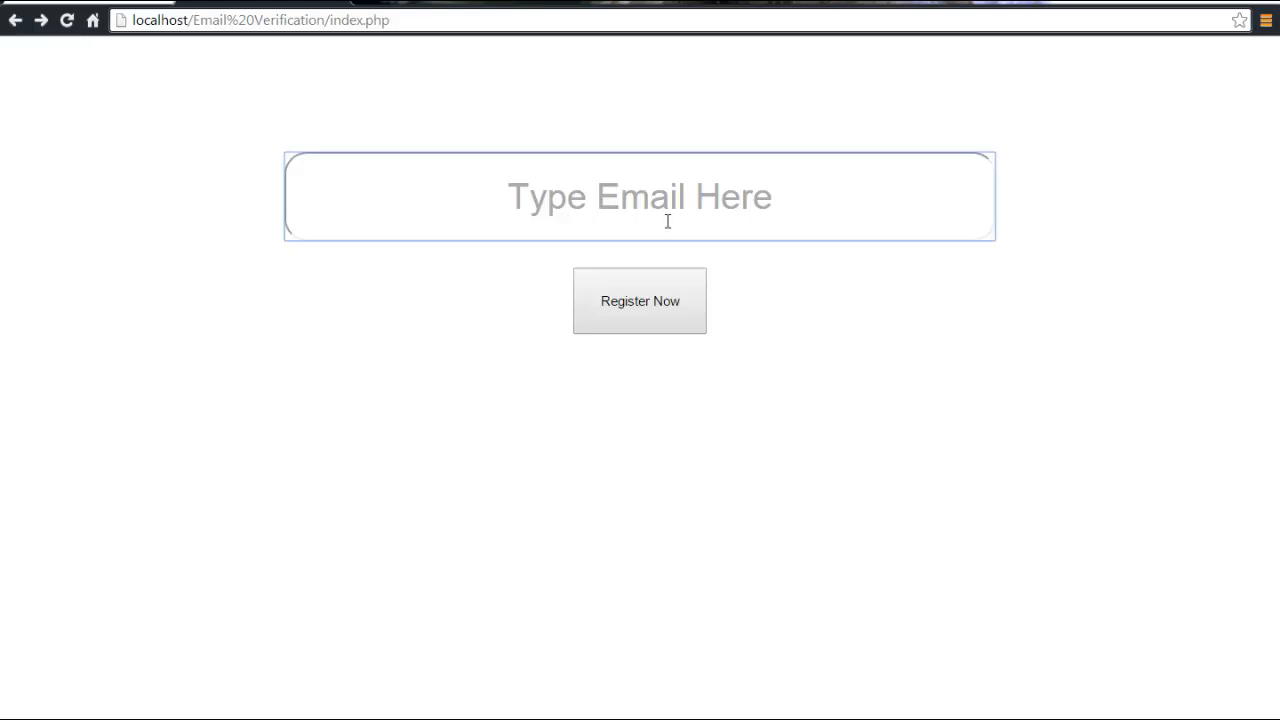
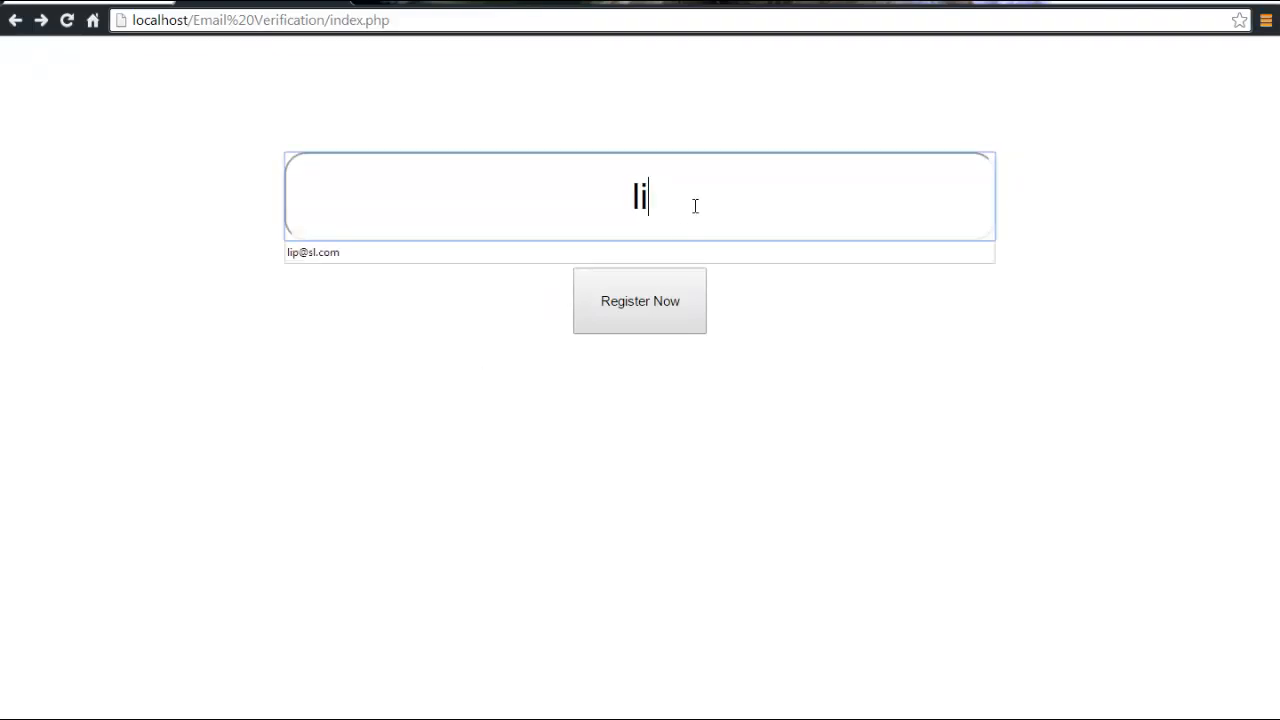
pyautogui.click(639, 300)
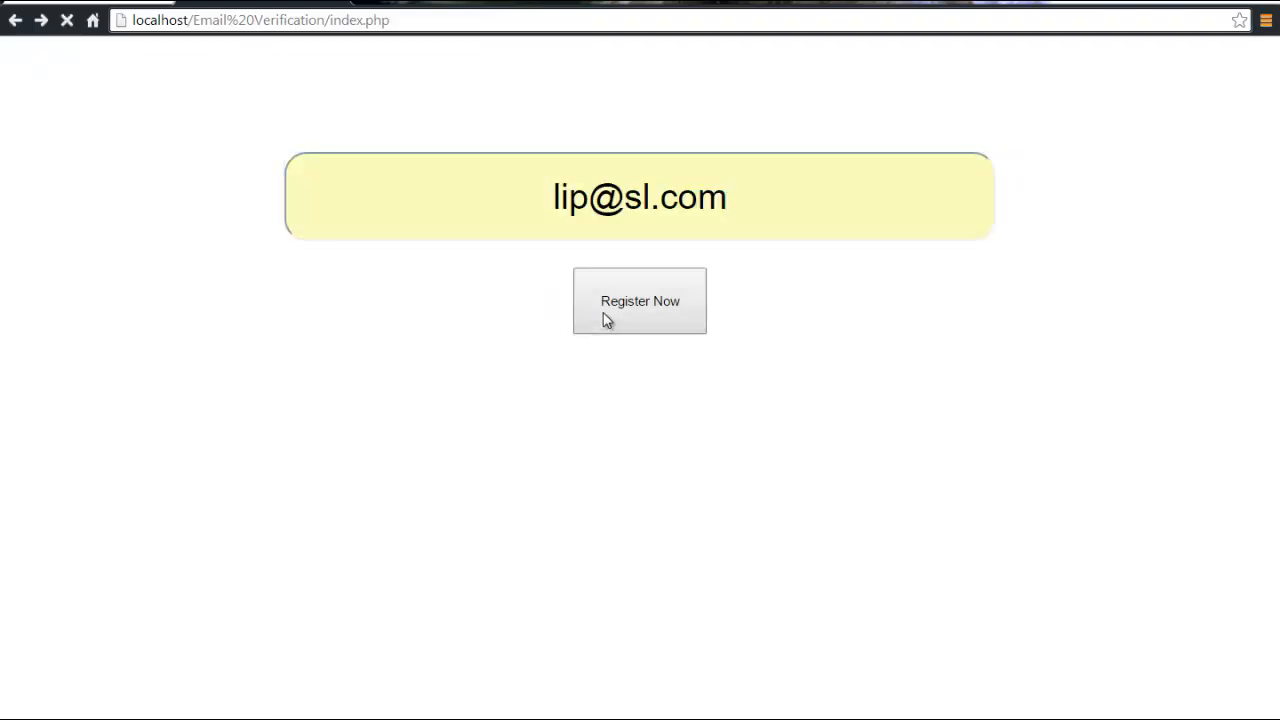
pyautogui.click(639, 300)
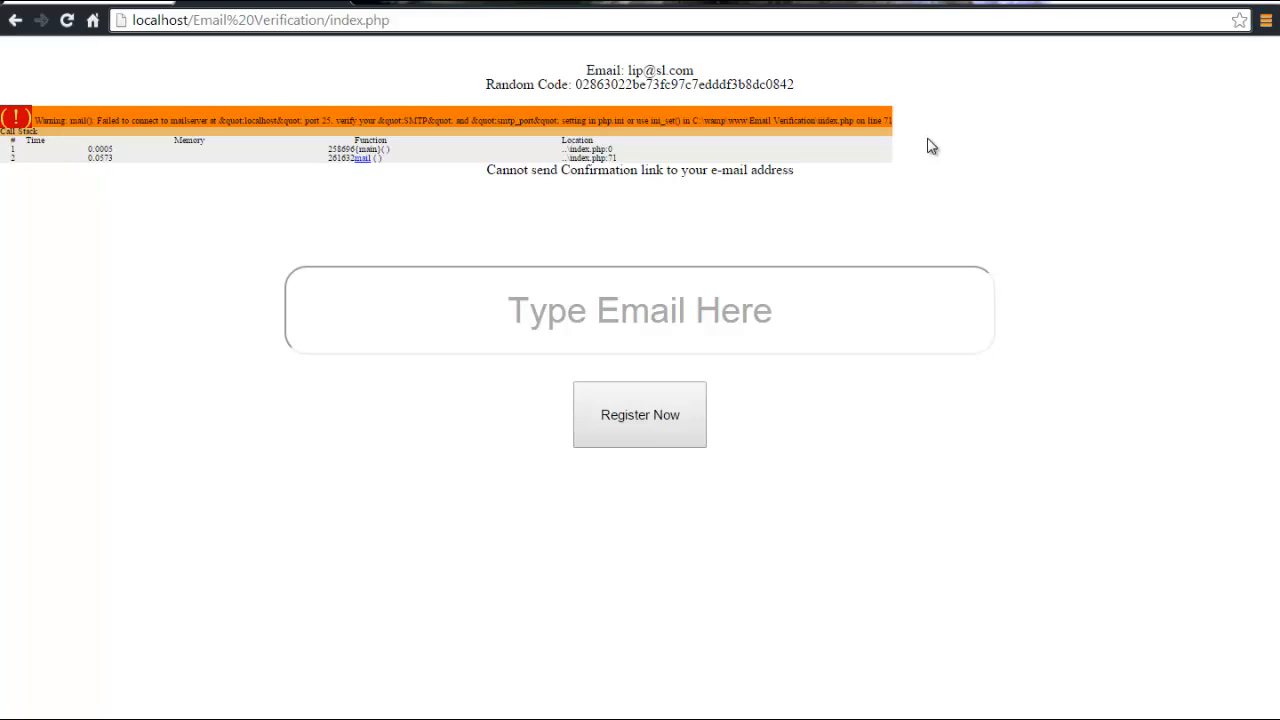
pyautogui.moveTo(400, 184)
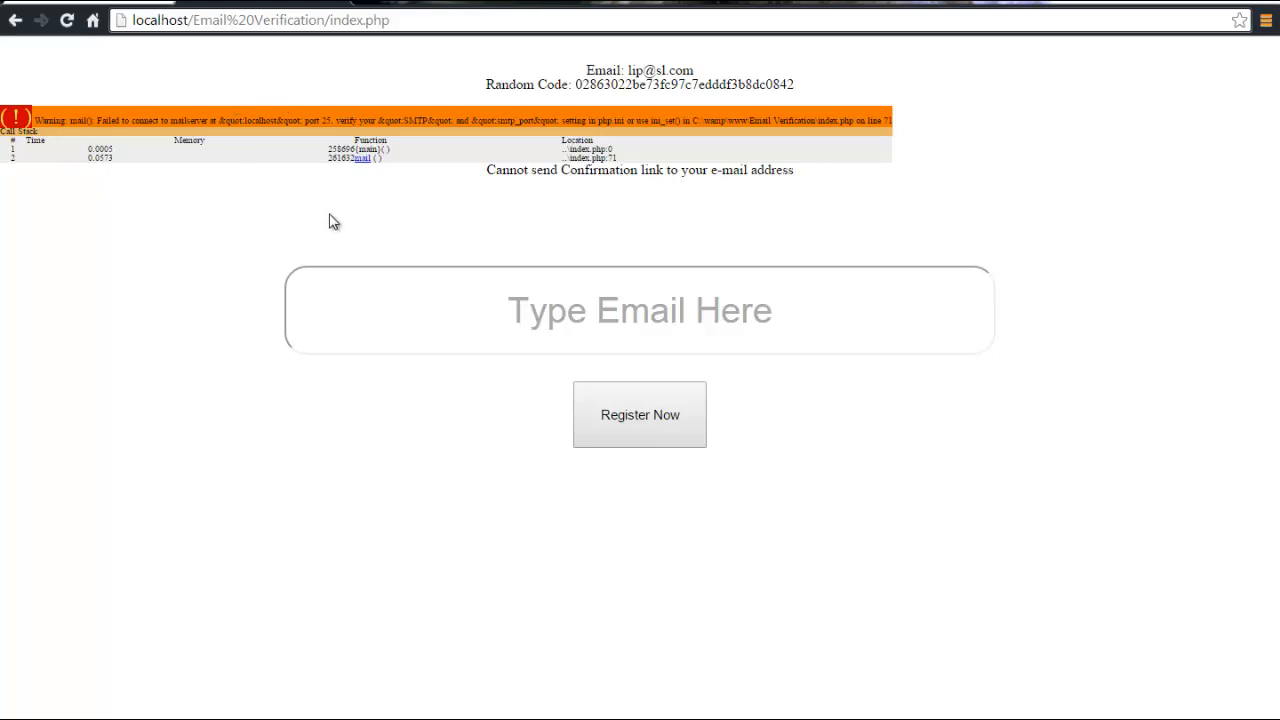
pyautogui.moveTo(289, 253)
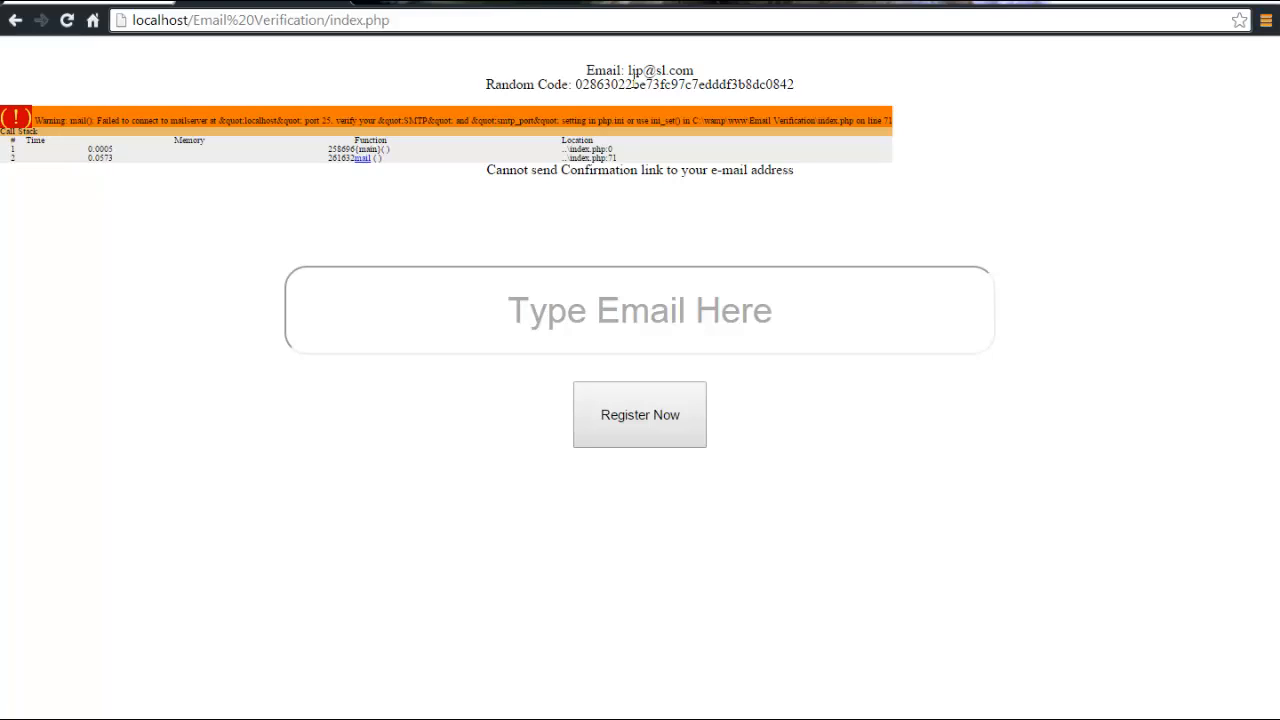
pyautogui.moveTo(633, 212)
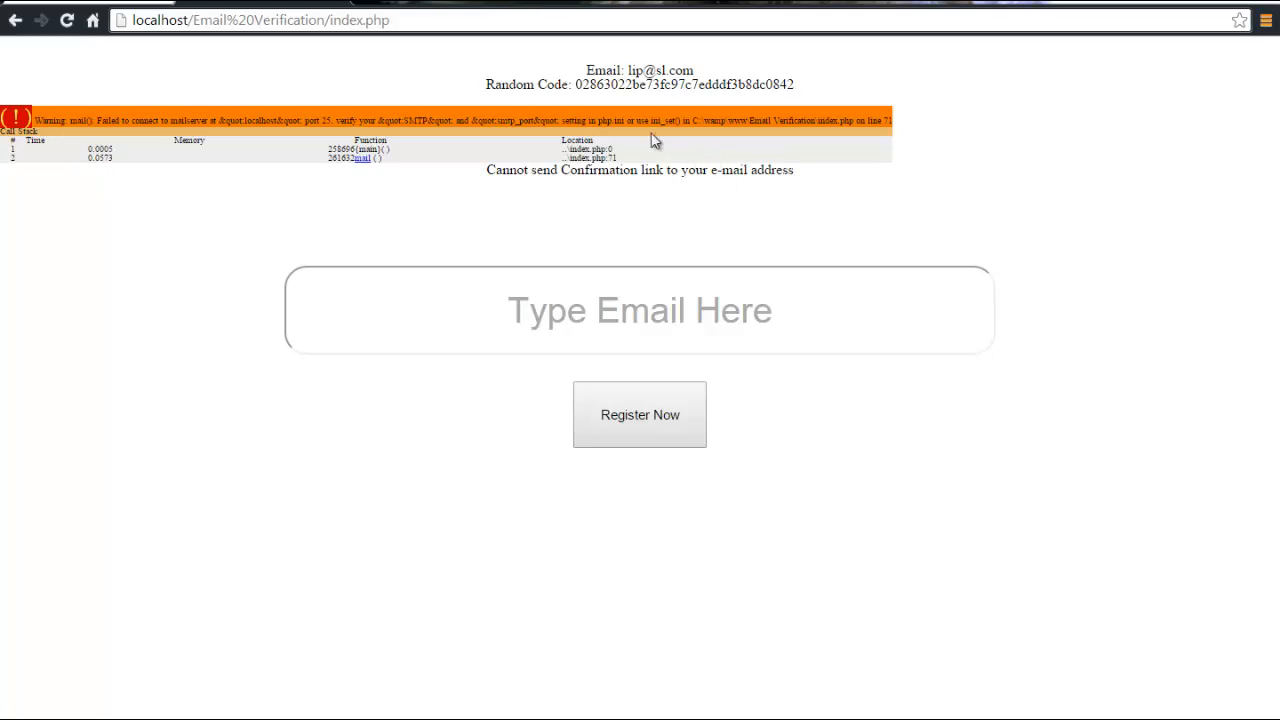
# Step: Highlight the generated Random Code value on the result page
pyautogui.moveTo(577, 84); pyautogui.dragTo(795, 84)
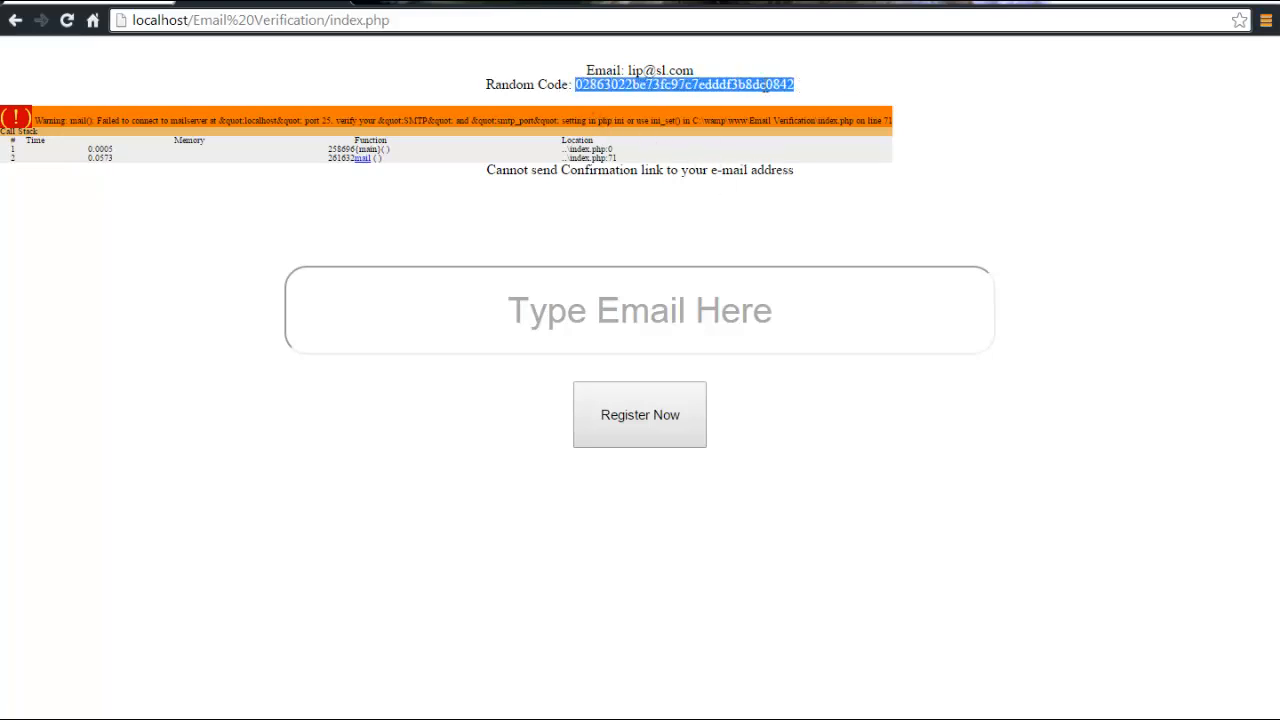